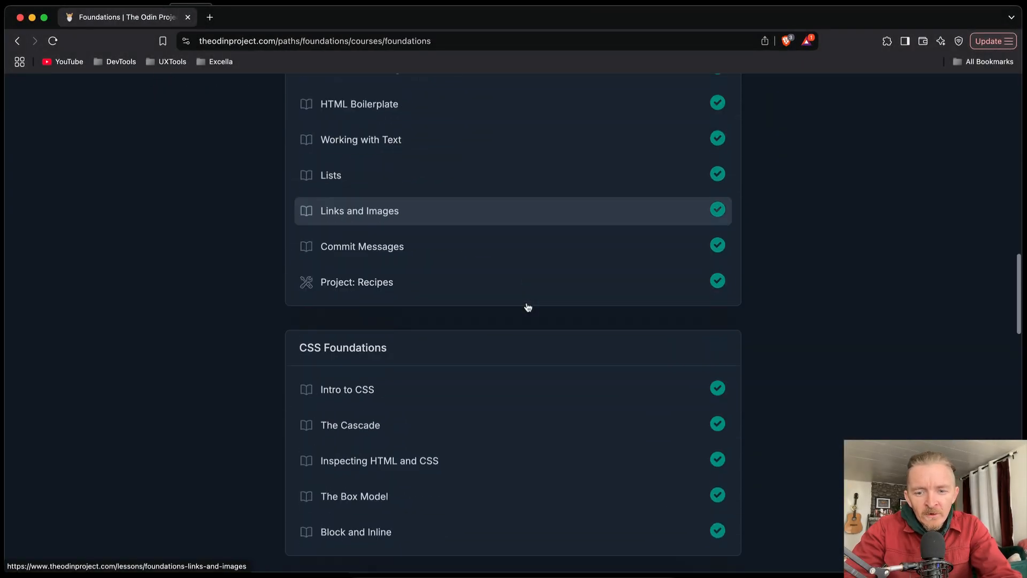
- Scroll the Foundations course page down to the Flexbox section
{"action": "scroll", "scroll_direction": "down", "scroll_amount": 3}
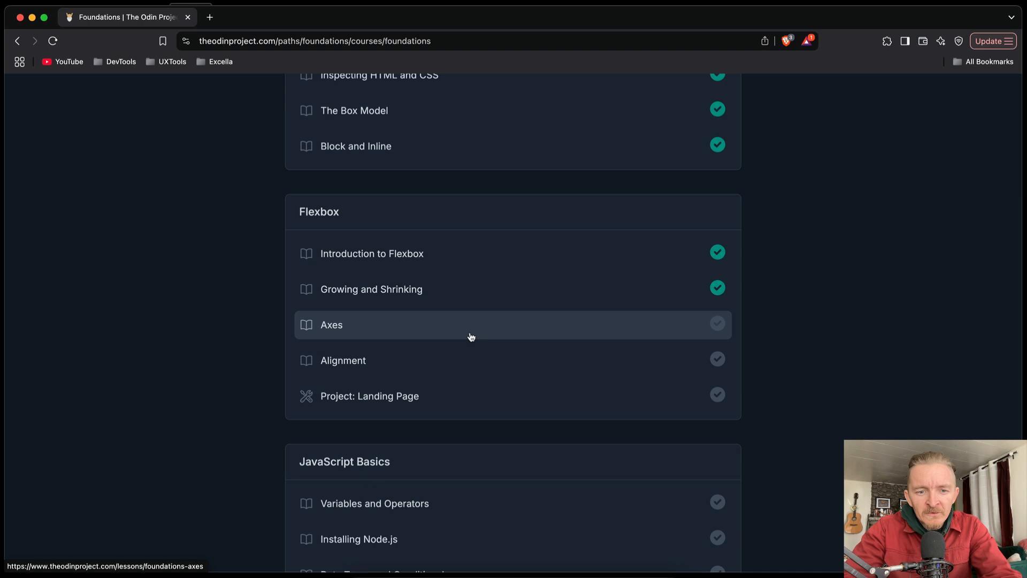
- Open the Flexbox Axes lesson from the Foundations course list
{"action": "left_click", "coordinate": [332, 324]}
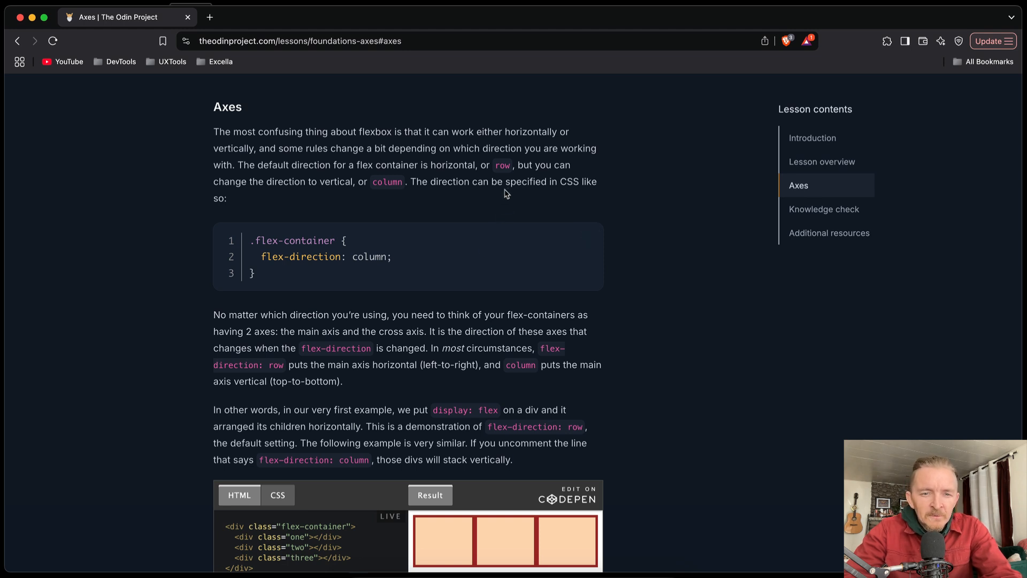
{"action": "mouse_move", "coordinate": [450, 199]}
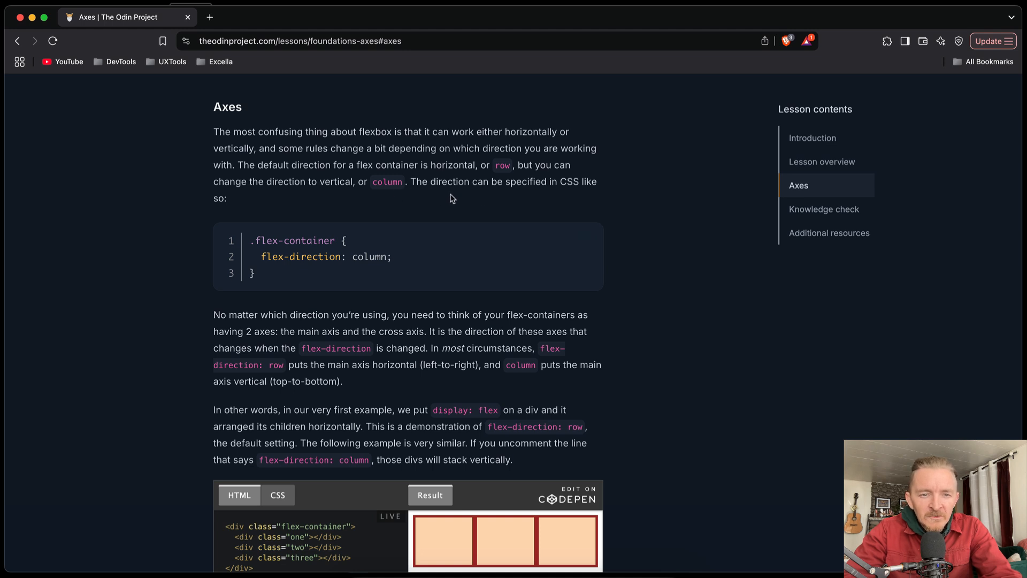
{"action": "mouse_move", "coordinate": [317, 253]}
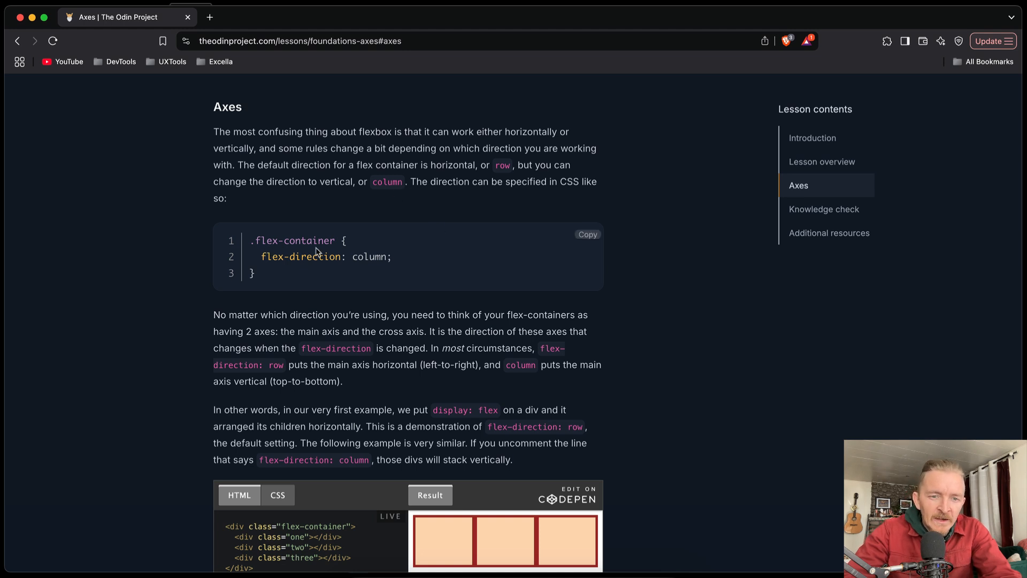
{"action": "mouse_move", "coordinate": [250, 326]}
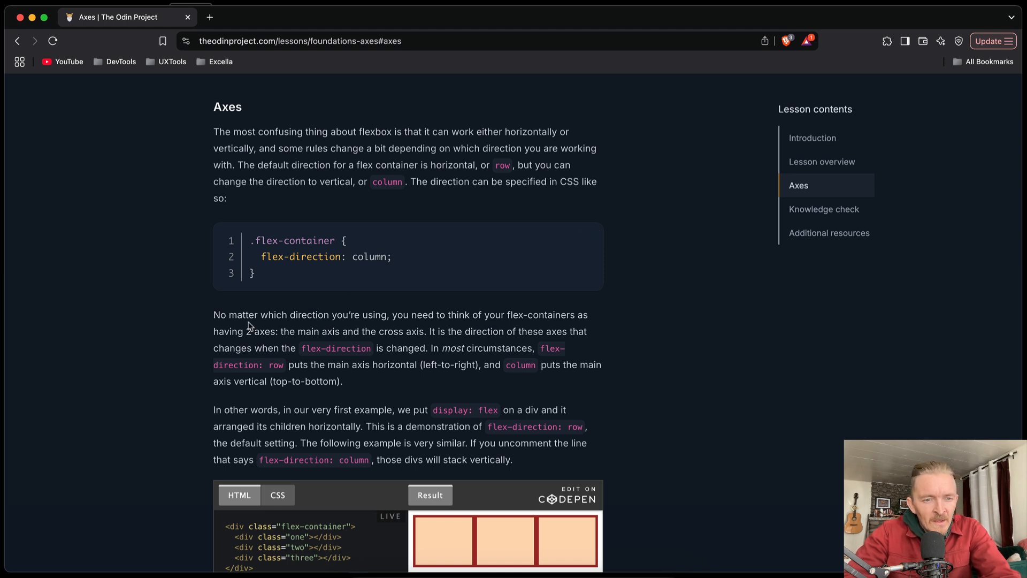
{"action": "mouse_move", "coordinate": [321, 328]}
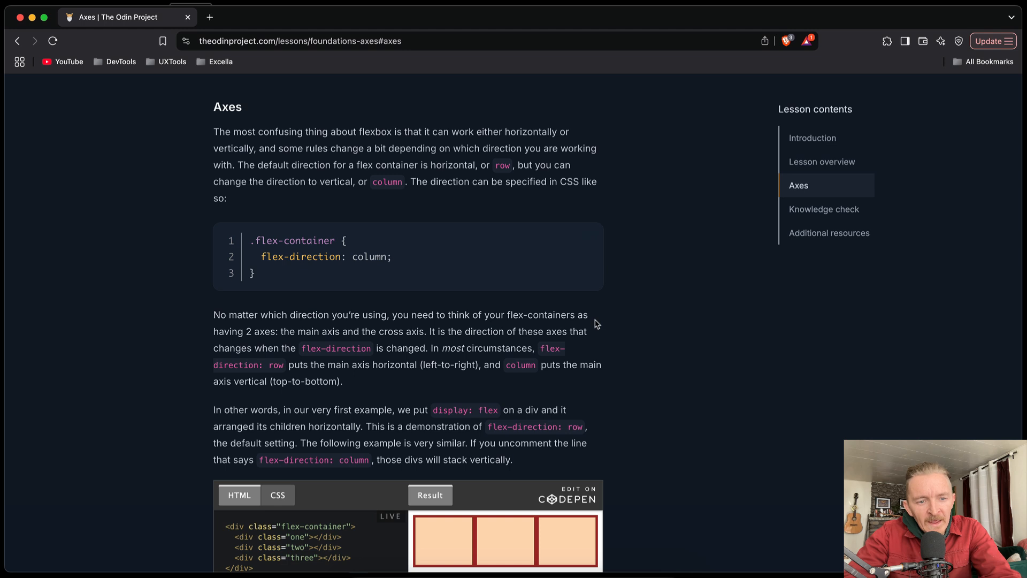
{"action": "mouse_move", "coordinate": [334, 386]}
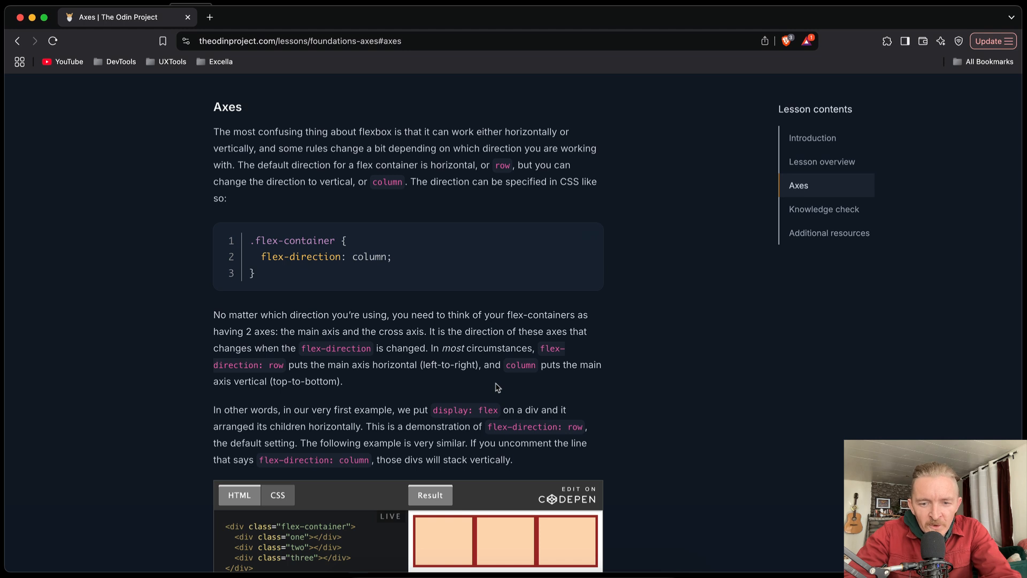
- Reach the embedded CodePen example and review its CSS and HTML, ending on the CSS
{"action": "scroll", "scroll_direction": "down", "scroll_amount": 3}
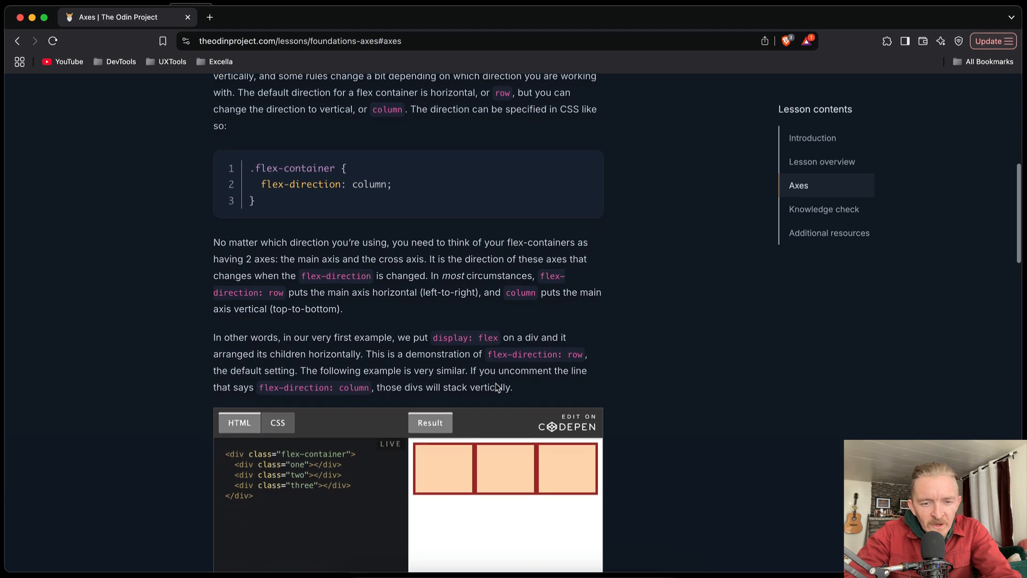
{"action": "scroll", "scroll_direction": "down", "scroll_amount": 3}
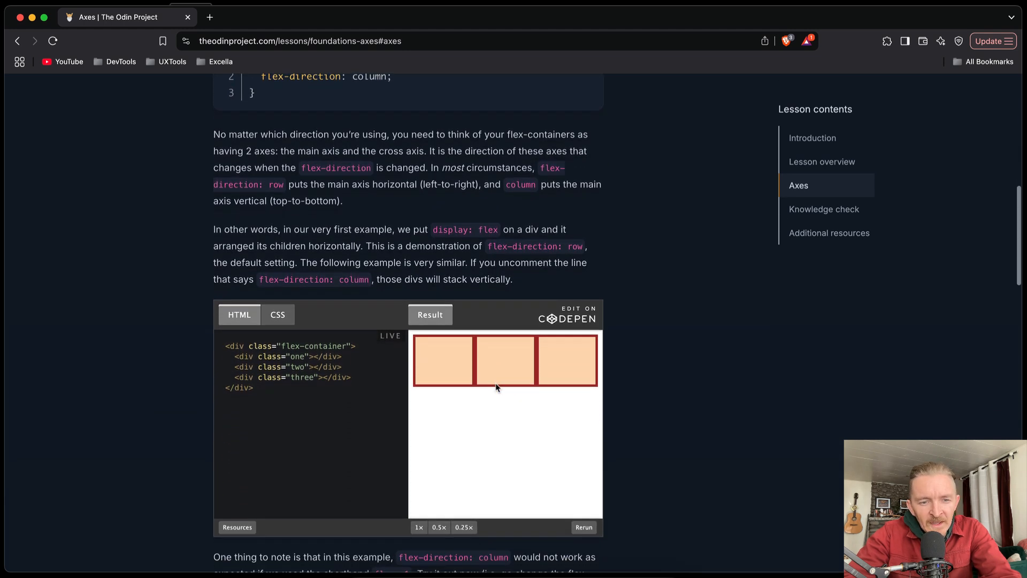
{"action": "scroll", "scroll_direction": "down", "scroll_amount": 3}
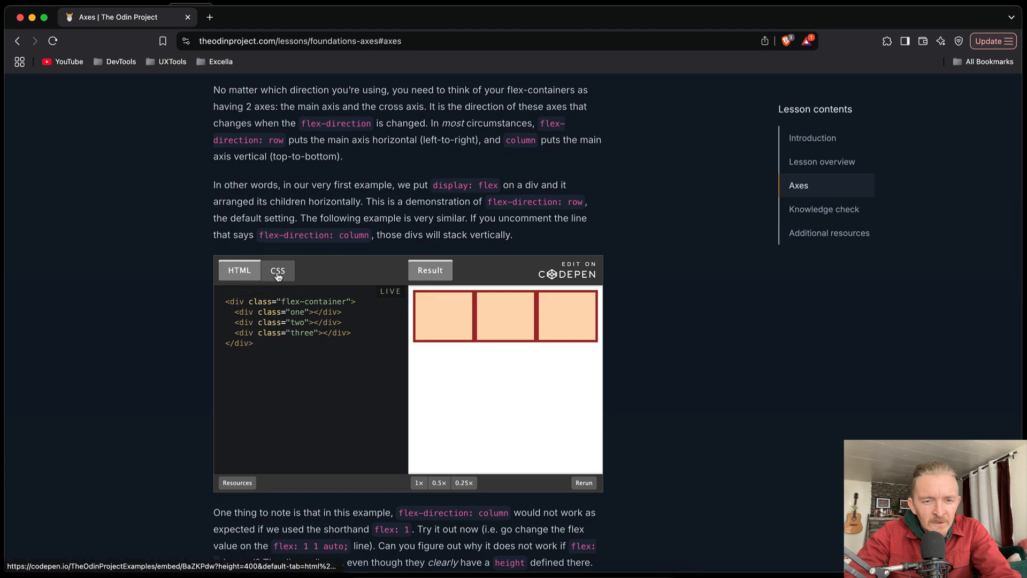
{"action": "left_click", "coordinate": [277, 269]}
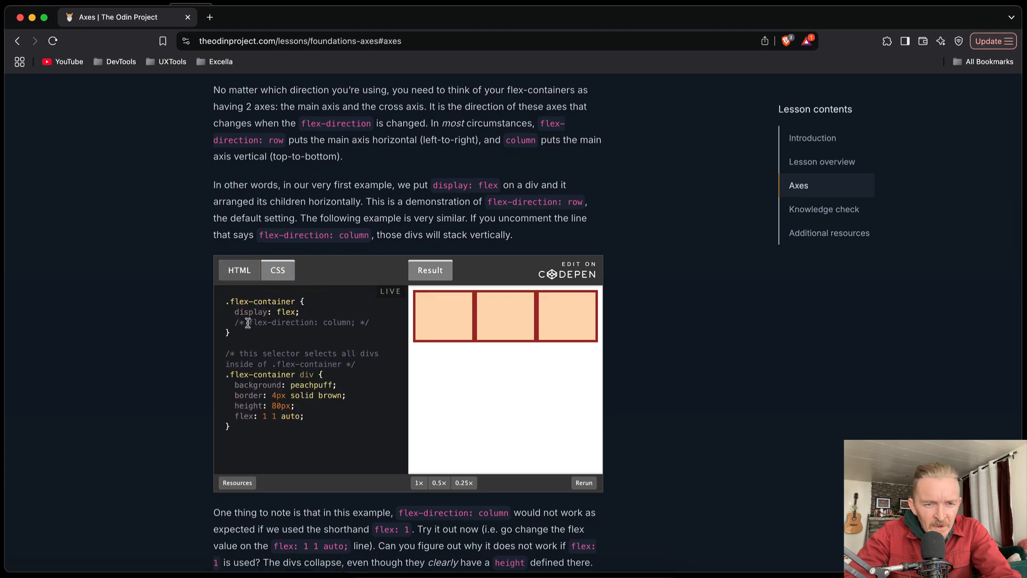
{"action": "mouse_move", "coordinate": [251, 302]}
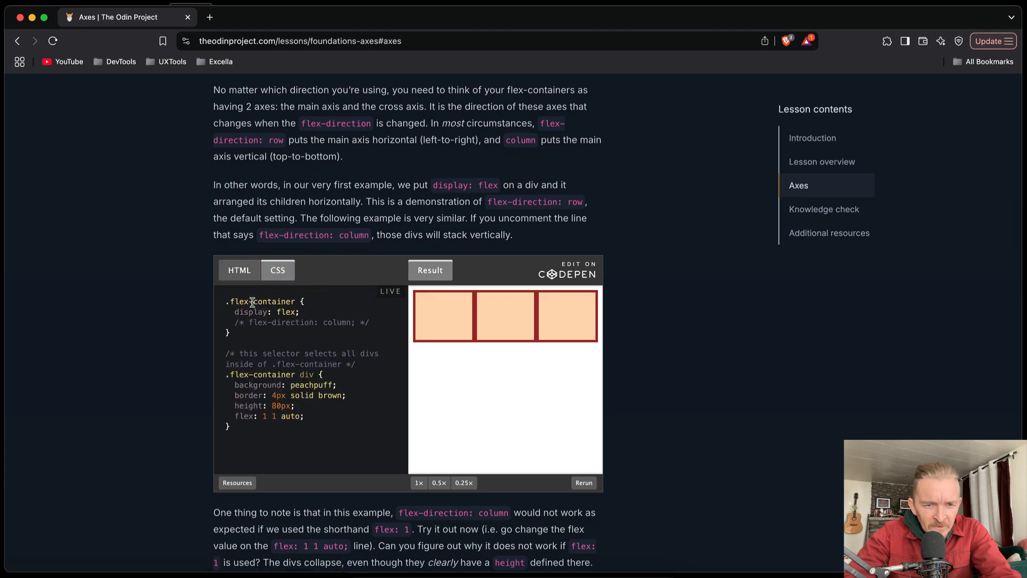
{"action": "left_click", "coordinate": [238, 270]}
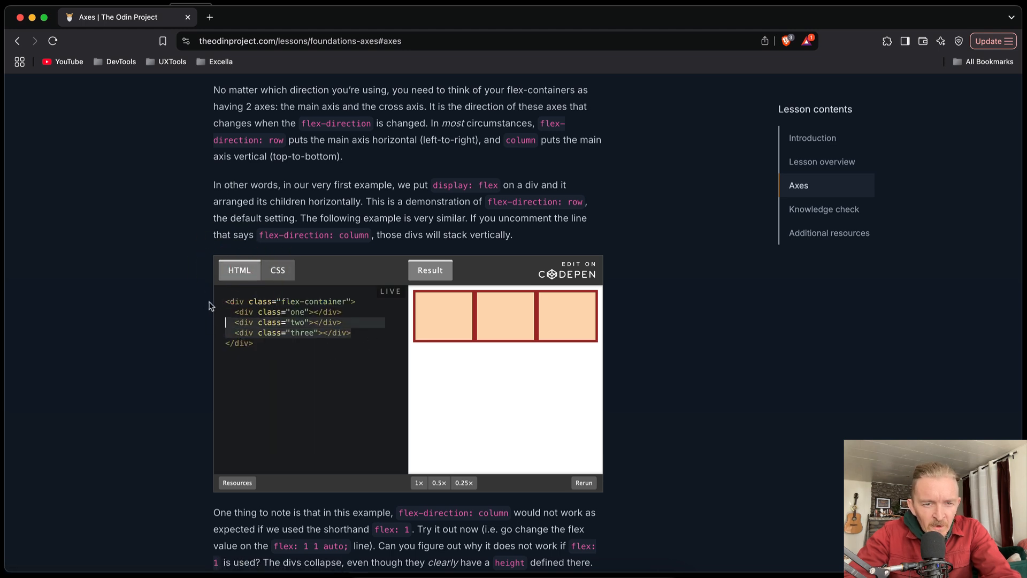
{"action": "left_click", "coordinate": [277, 269]}
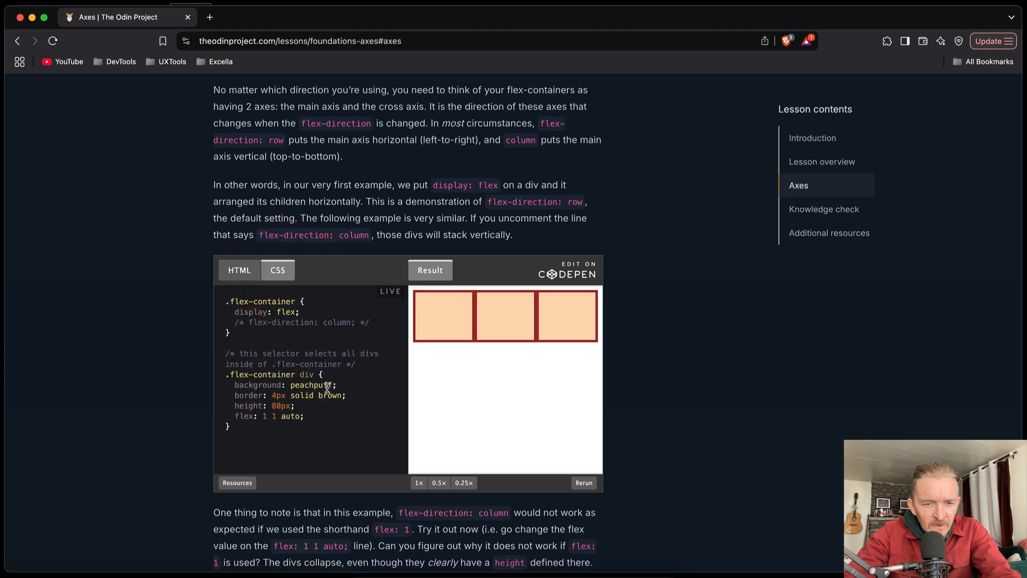
{"action": "mouse_move", "coordinate": [295, 407]}
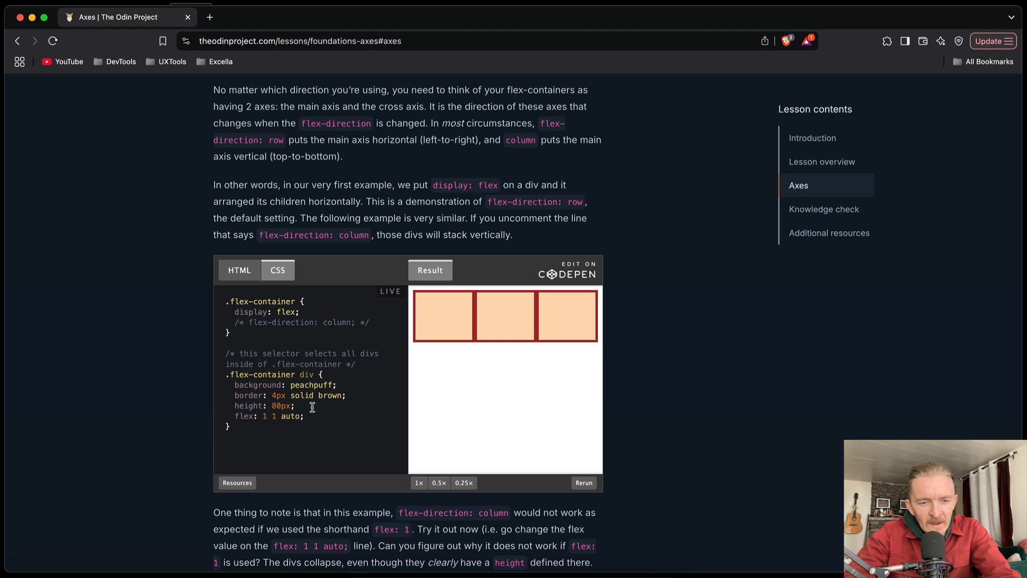
{"action": "mouse_move", "coordinate": [436, 331]}
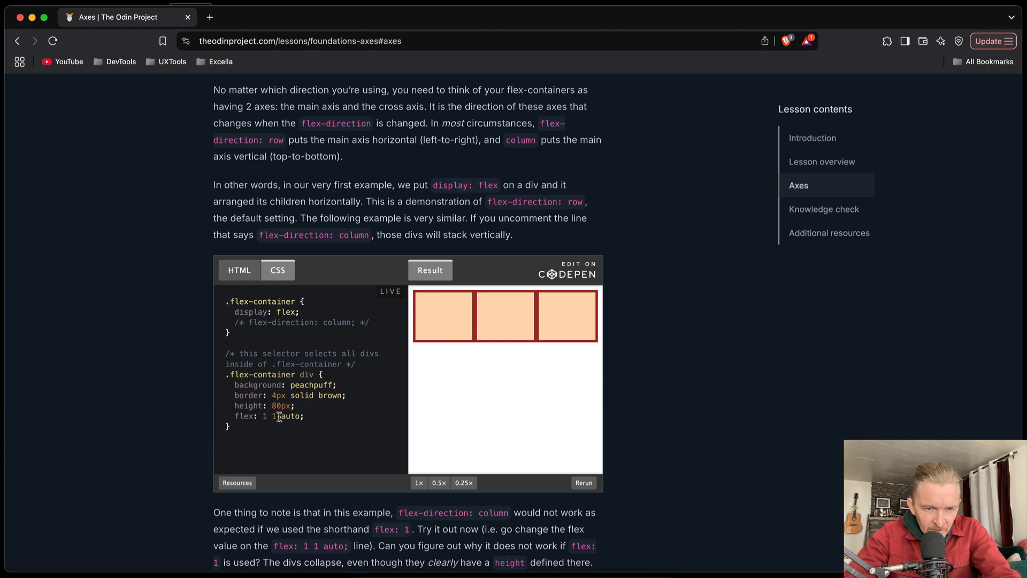
{"action": "mouse_move", "coordinate": [239, 270]}
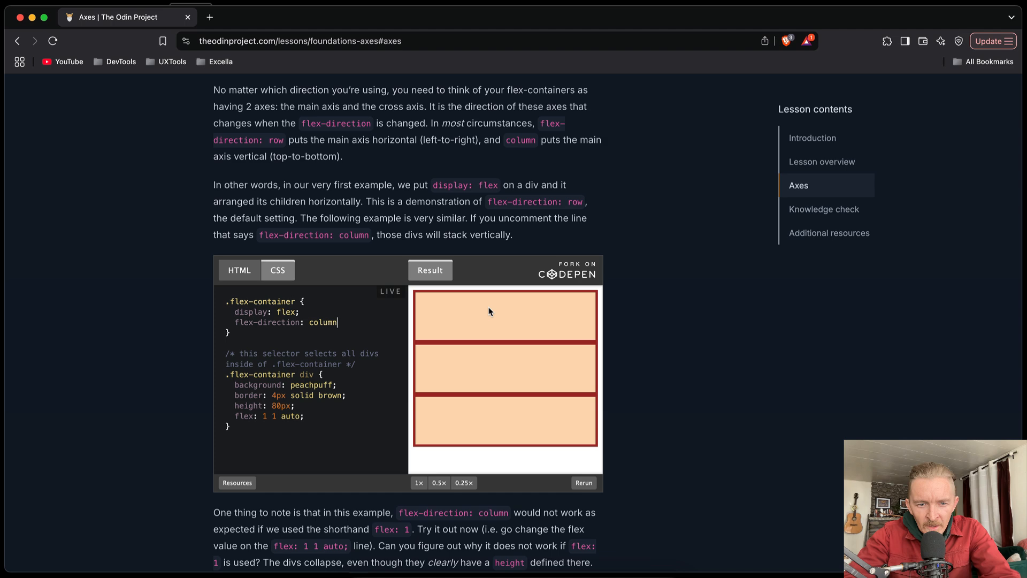
{"action": "mouse_move", "coordinate": [514, 411]}
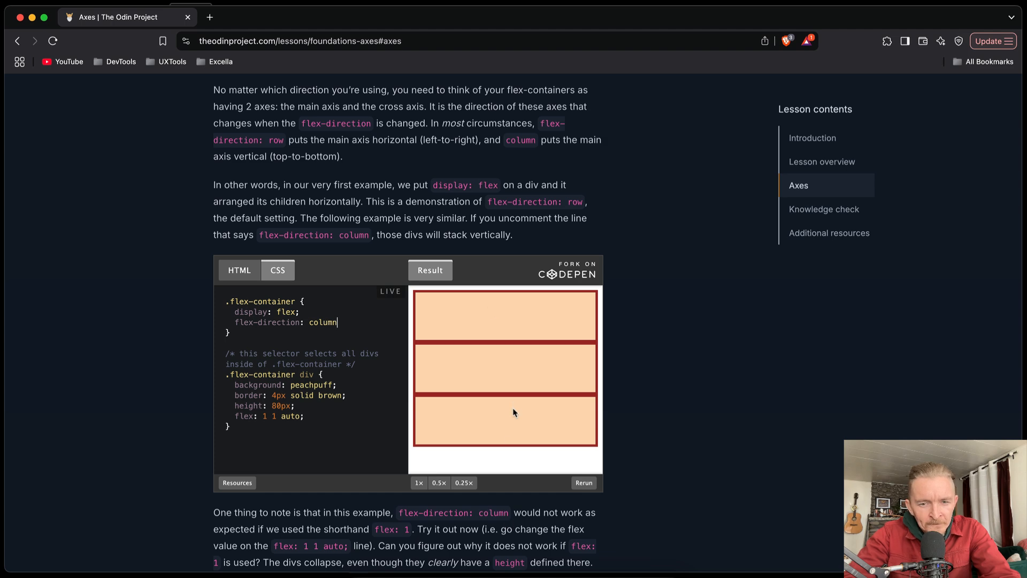
{"action": "mouse_move", "coordinate": [602, 380]}
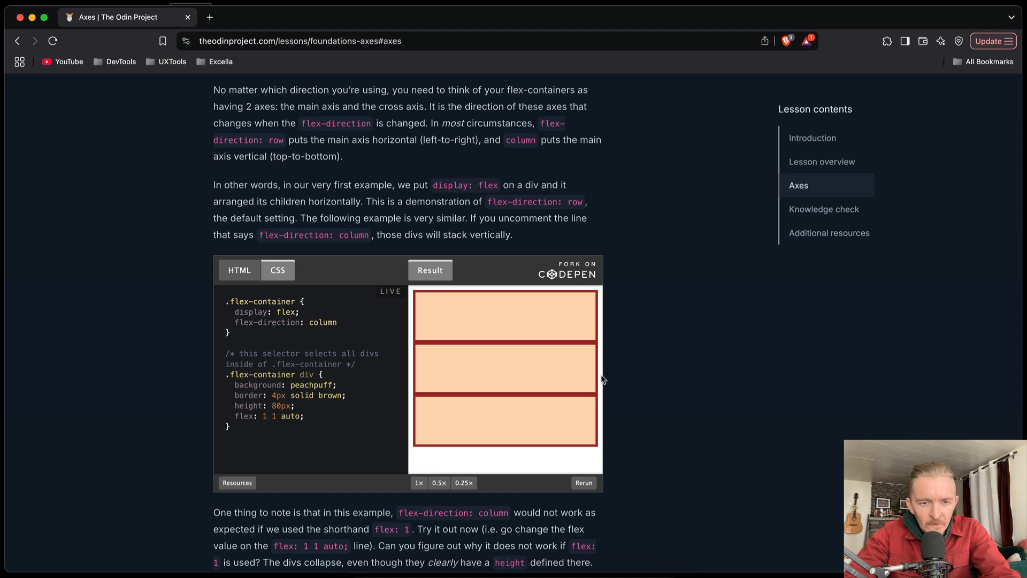
{"action": "scroll", "scroll_direction": "down", "scroll_amount": 3}
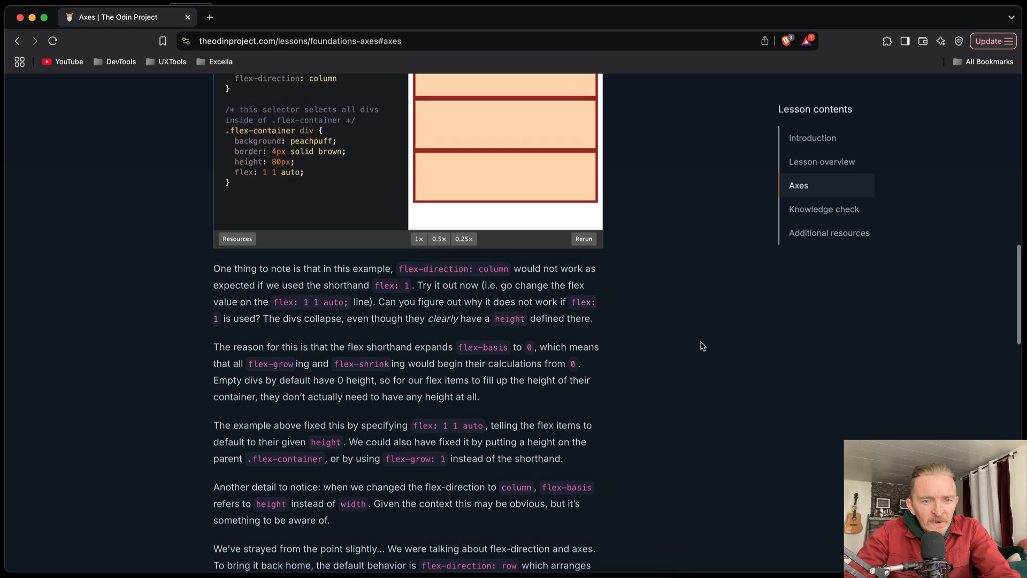
{"action": "scroll", "scroll_direction": "up", "scroll_amount": 3}
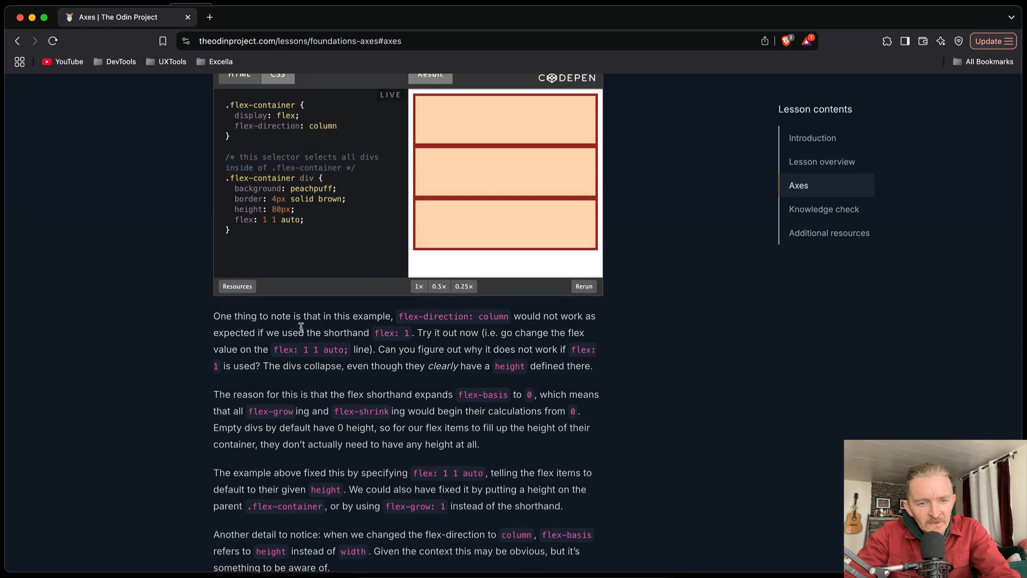
{"action": "left_click", "coordinate": [340, 125]}
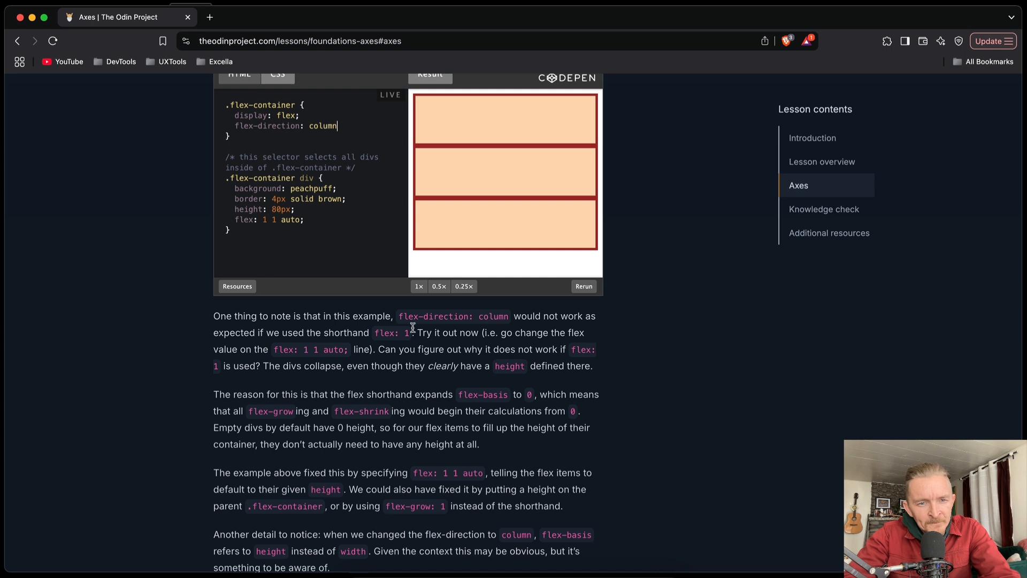
{"action": "mouse_move", "coordinate": [515, 331]}
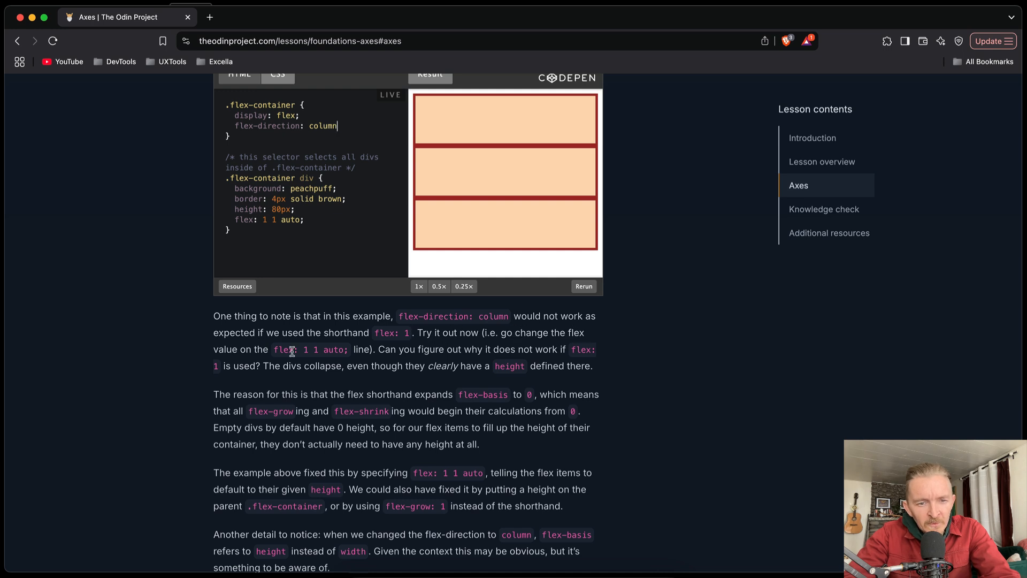
{"action": "mouse_move", "coordinate": [411, 354]}
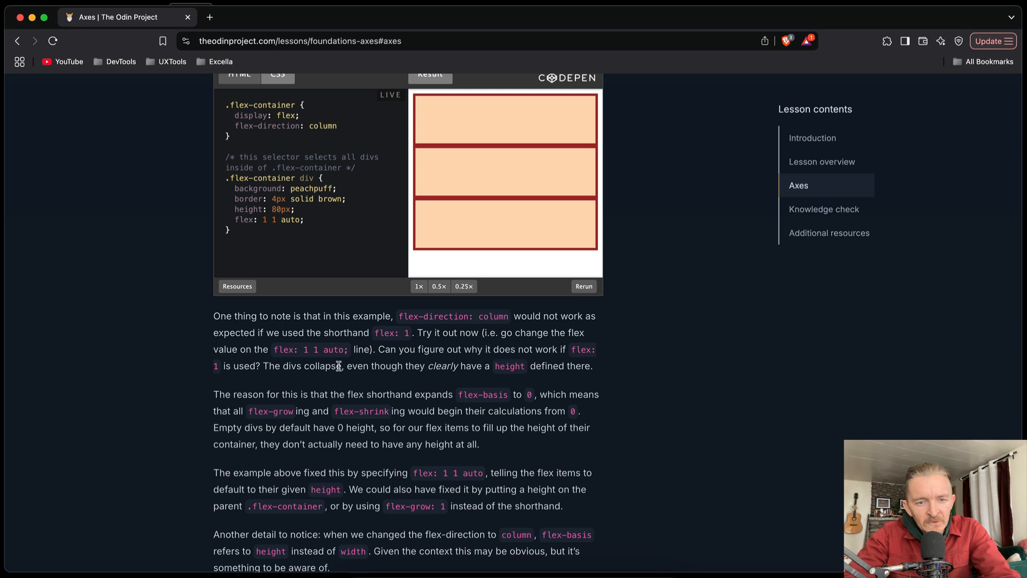
{"action": "mouse_move", "coordinate": [485, 363]}
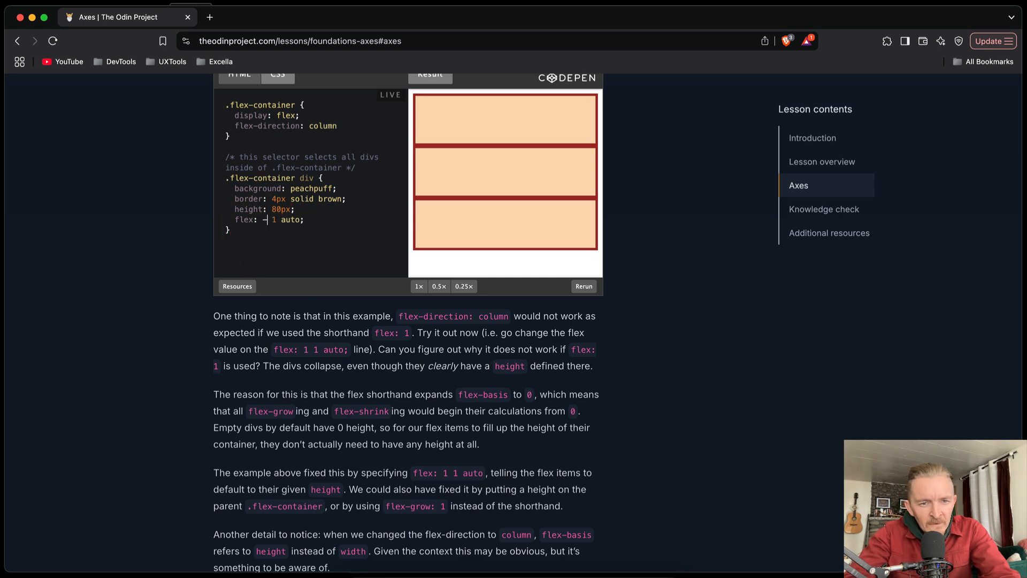
{"action": "type", "text": "0"}
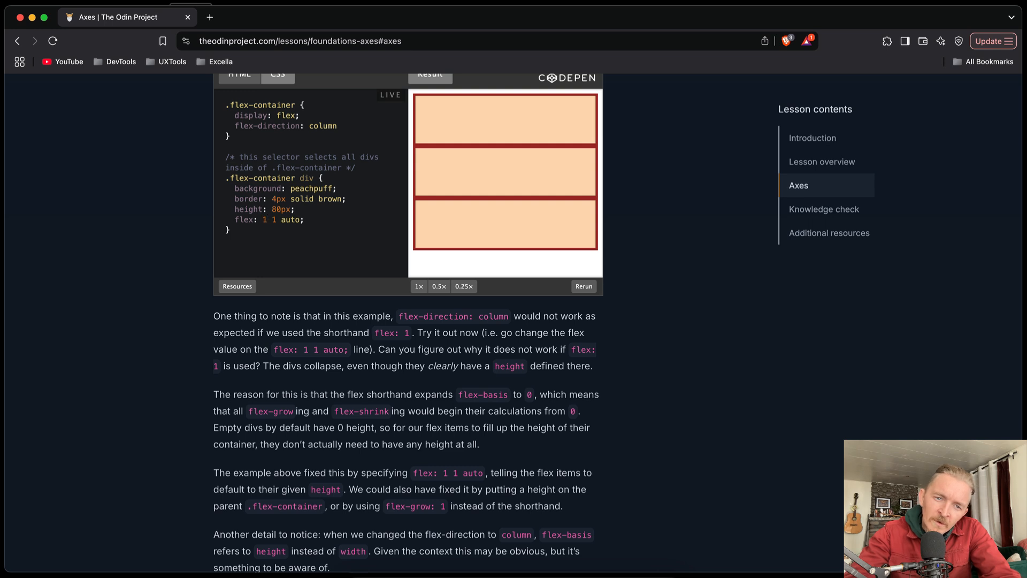
{"action": "left_click", "coordinate": [267, 219]}
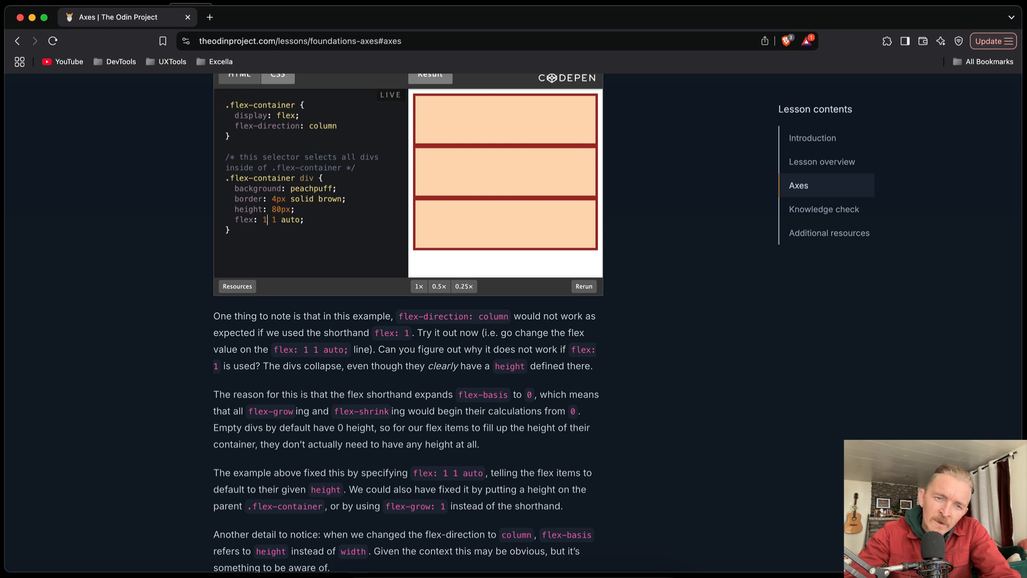
{"action": "key", "text": "Backspace"}
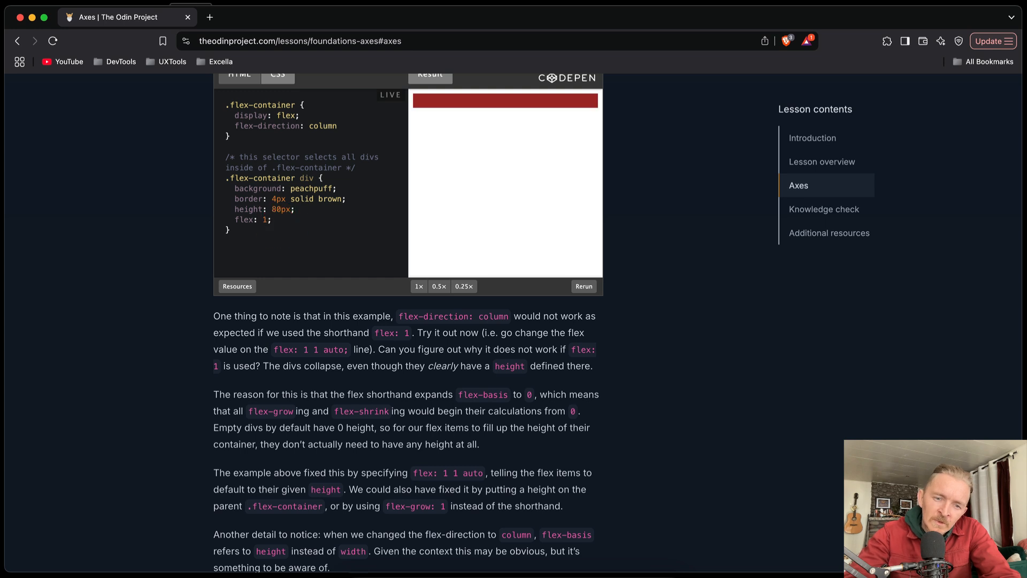
{"action": "type", "text": "1"}
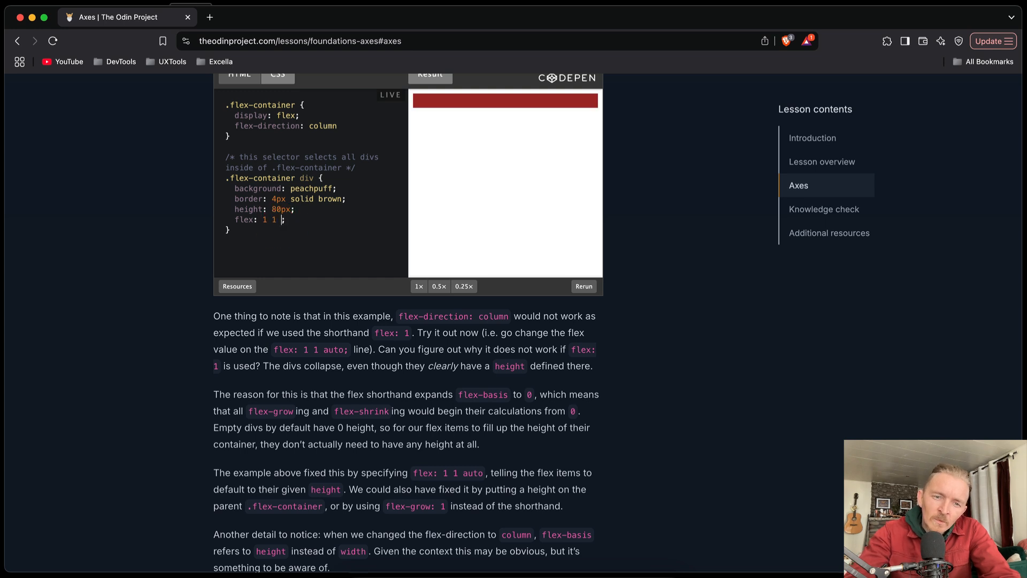
{"action": "type", "text": "auto"}
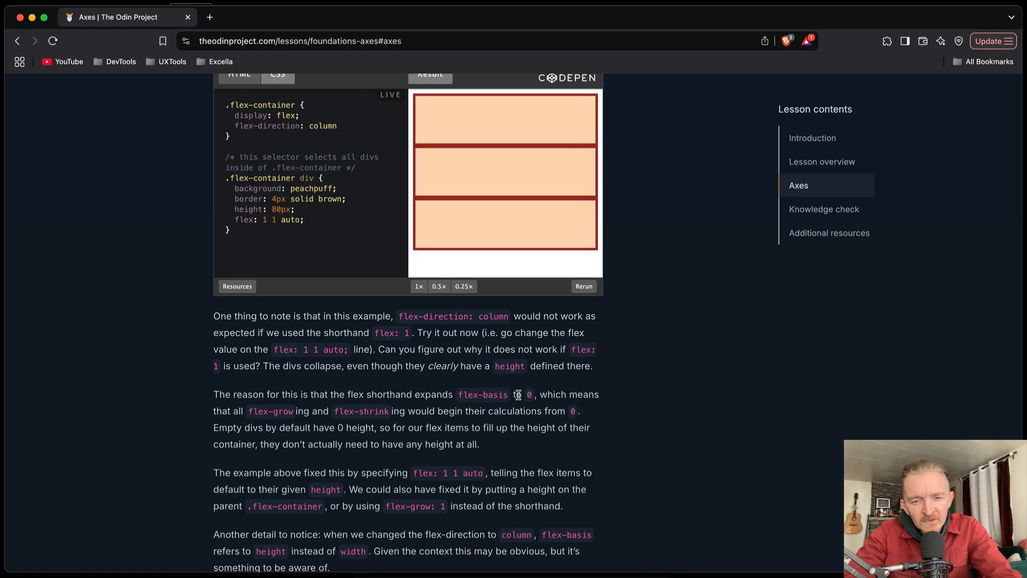
{"action": "mouse_move", "coordinate": [249, 419]}
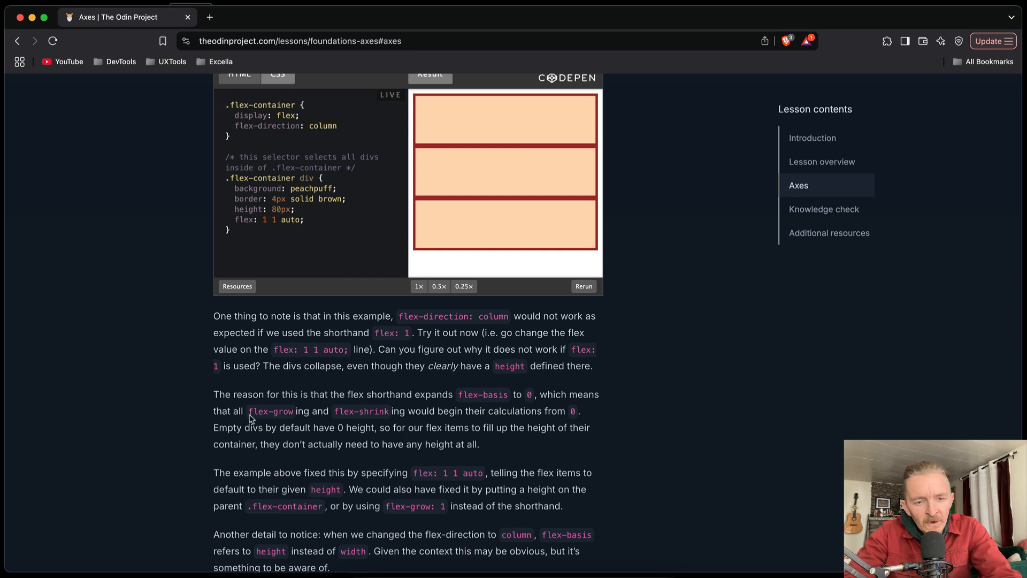
{"action": "mouse_move", "coordinate": [354, 411]}
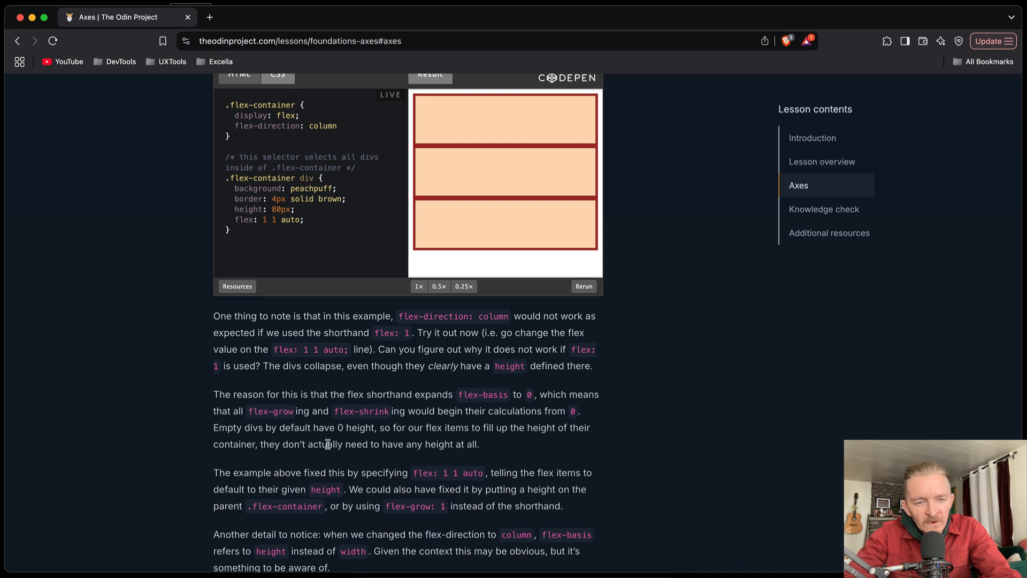
{"action": "mouse_move", "coordinate": [506, 443]}
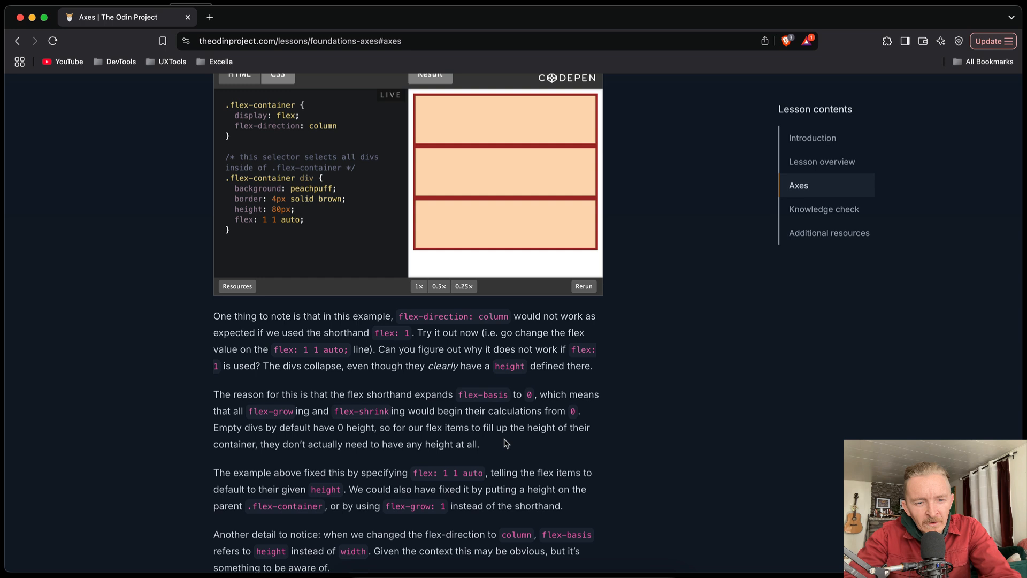
{"action": "mouse_move", "coordinate": [359, 469]}
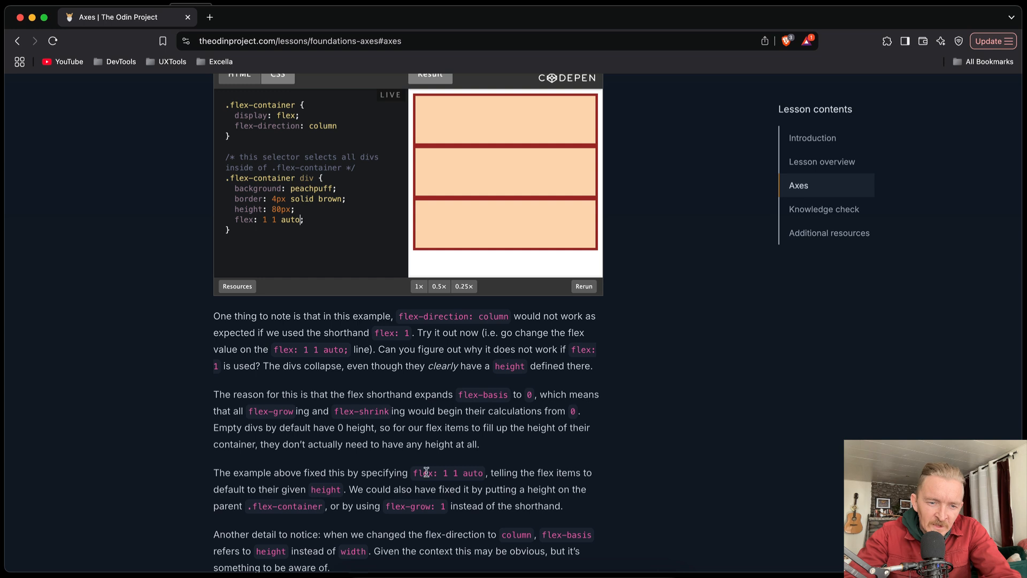
{"action": "mouse_move", "coordinate": [385, 489]}
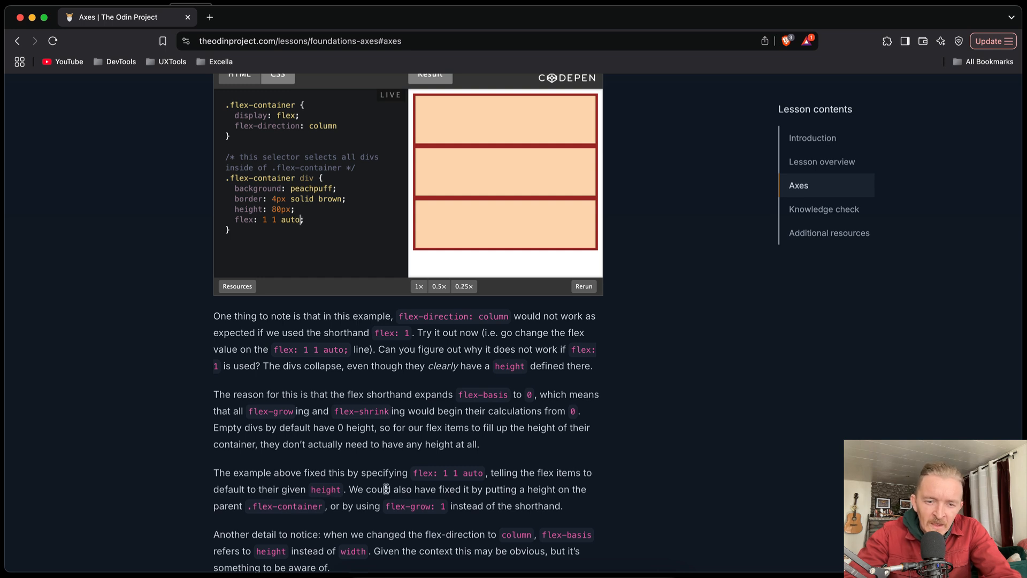
{"action": "mouse_move", "coordinate": [528, 490]}
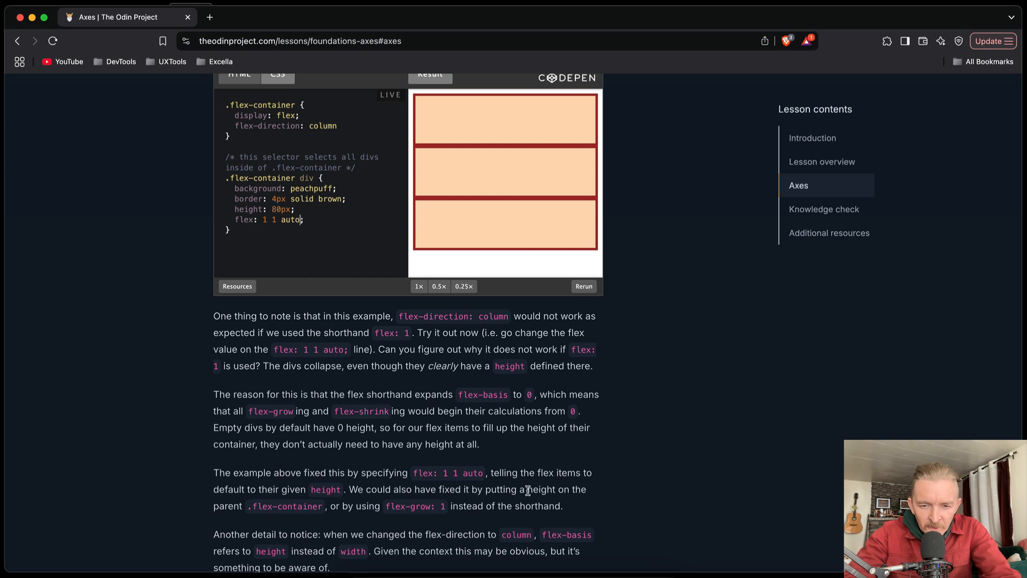
{"action": "mouse_move", "coordinate": [324, 509]}
{"action": "type", "text": "-grow"}
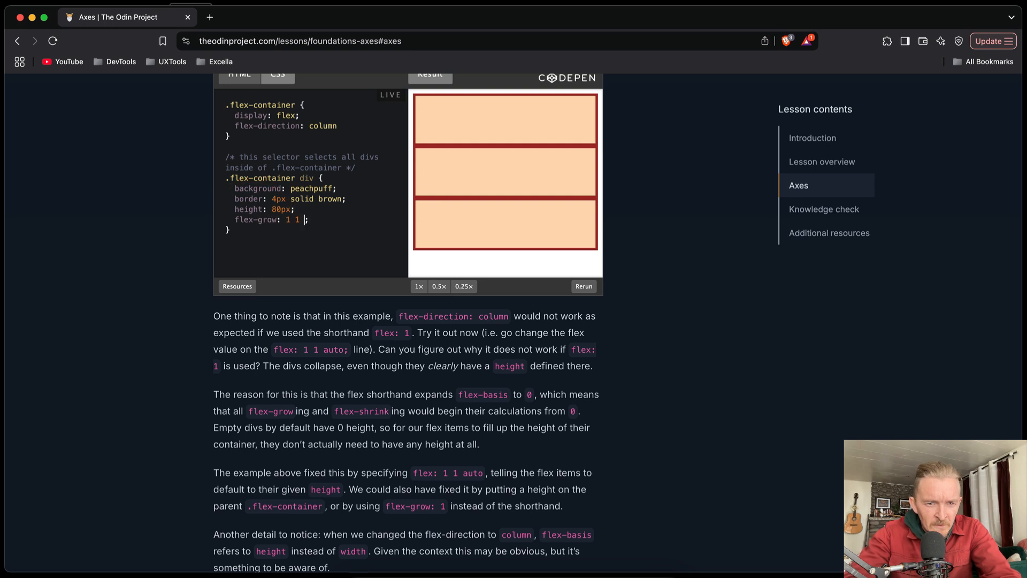
- Try flex-grow: 1 in the demo CSS, then restore the line to flex: 1 1 auto
{"action": "key", "text": "Backspace"}
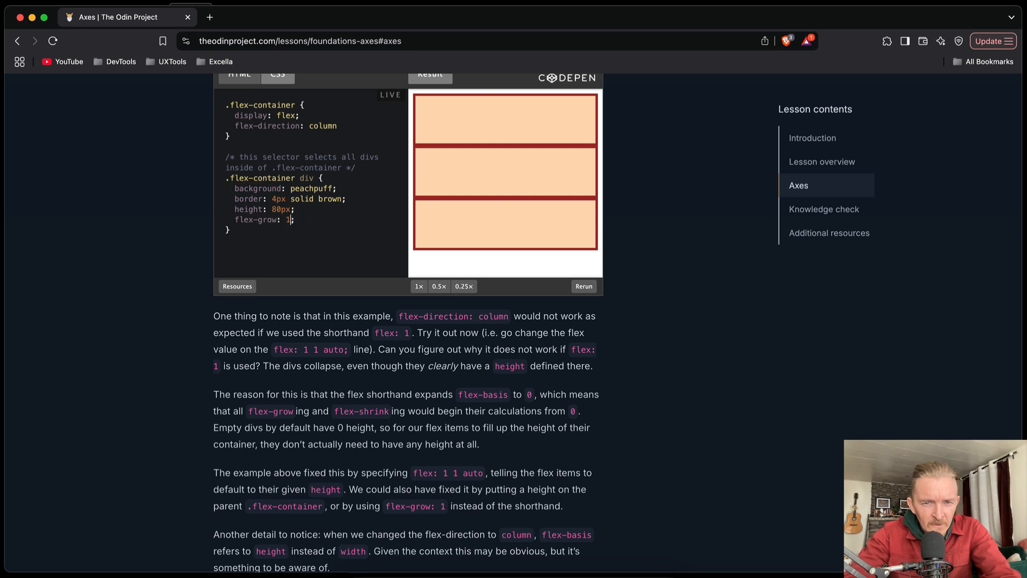
{"action": "left_click", "coordinate": [333, 258]}
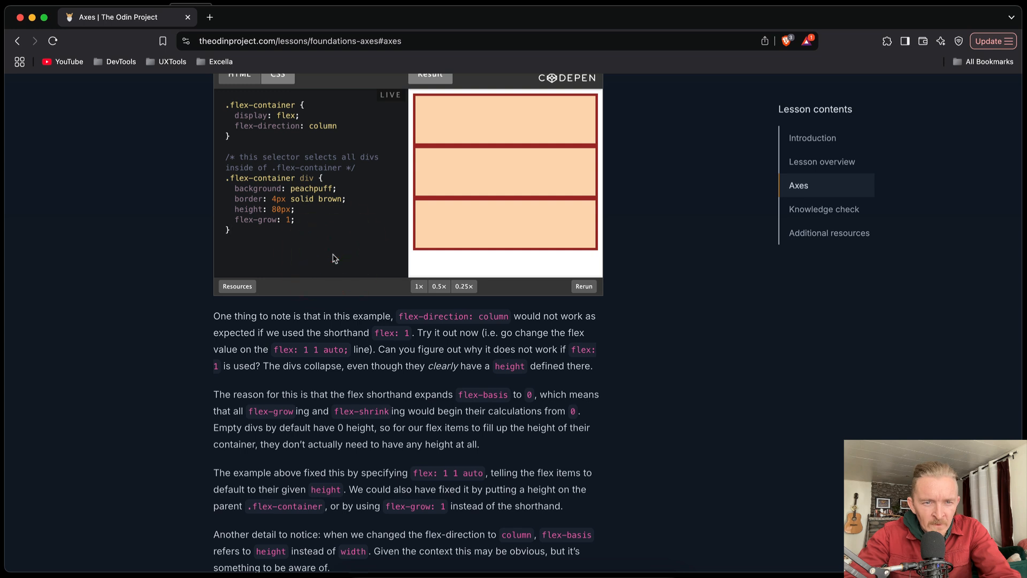
{"action": "left_click", "coordinate": [313, 220]}
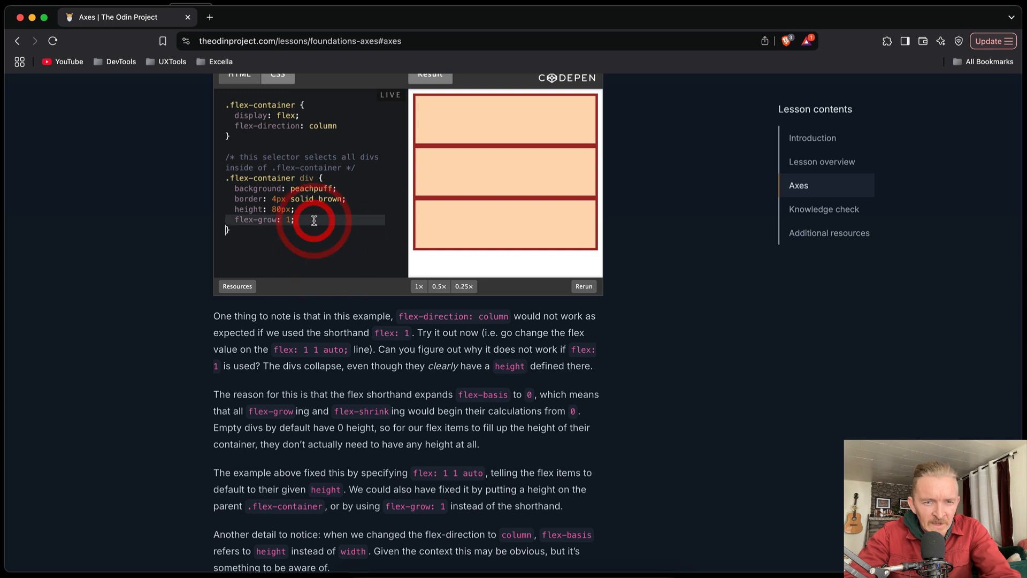
{"action": "type", "text": "flex: 1 1 auto"}
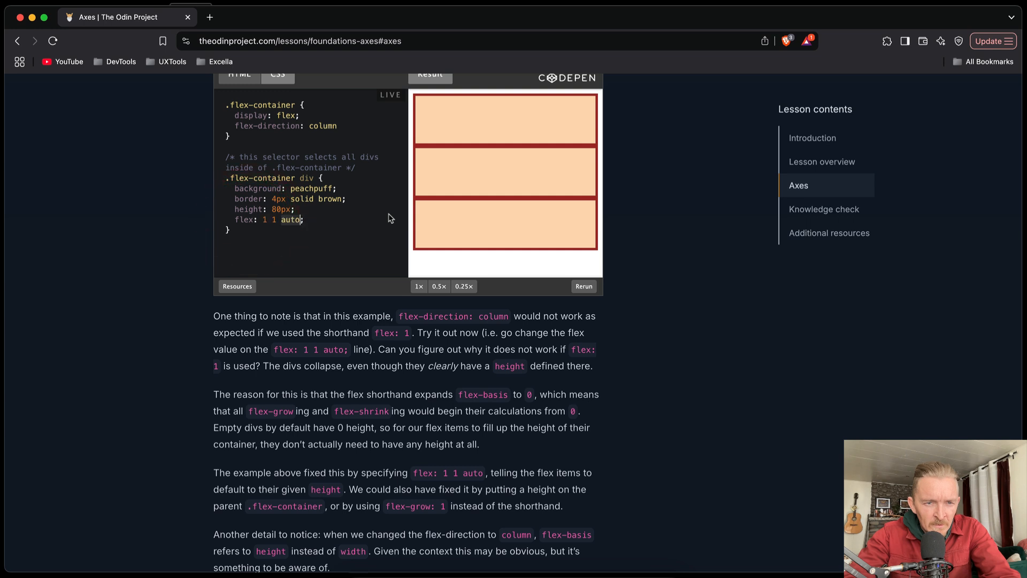
{"action": "key", "text": "Backspace"}
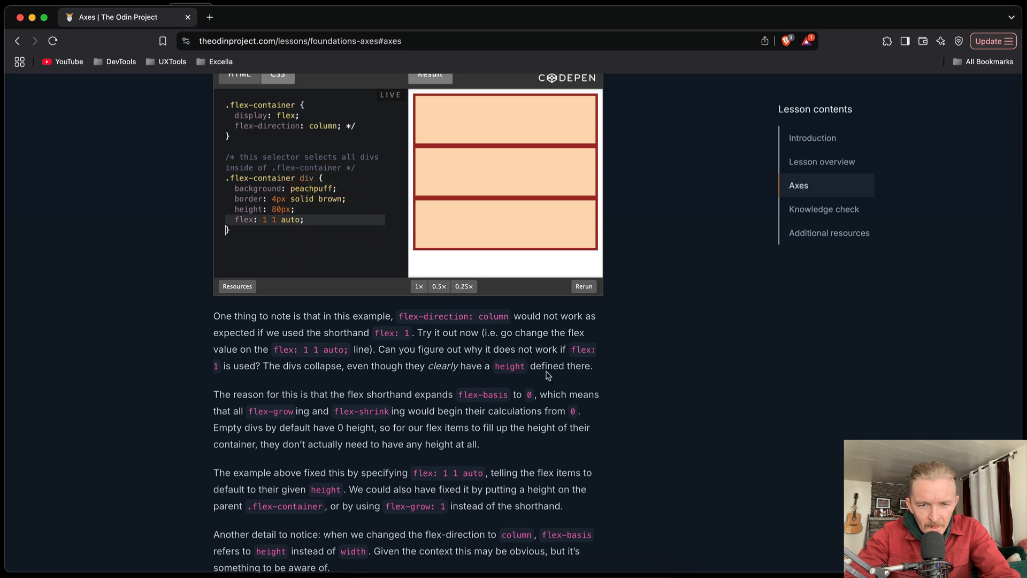
{"action": "mouse_move", "coordinate": [341, 500]}
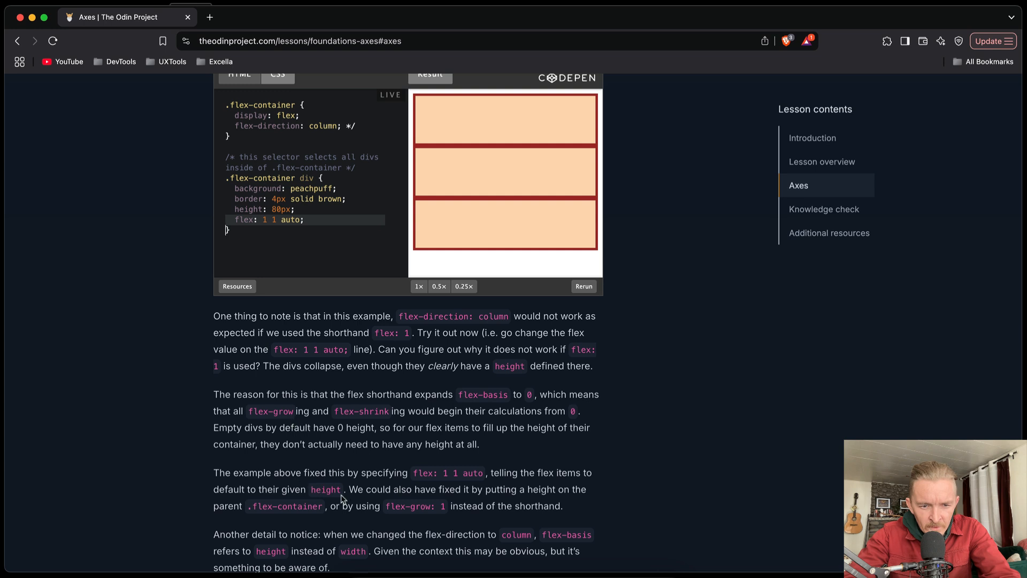
{"action": "mouse_move", "coordinate": [421, 507]}
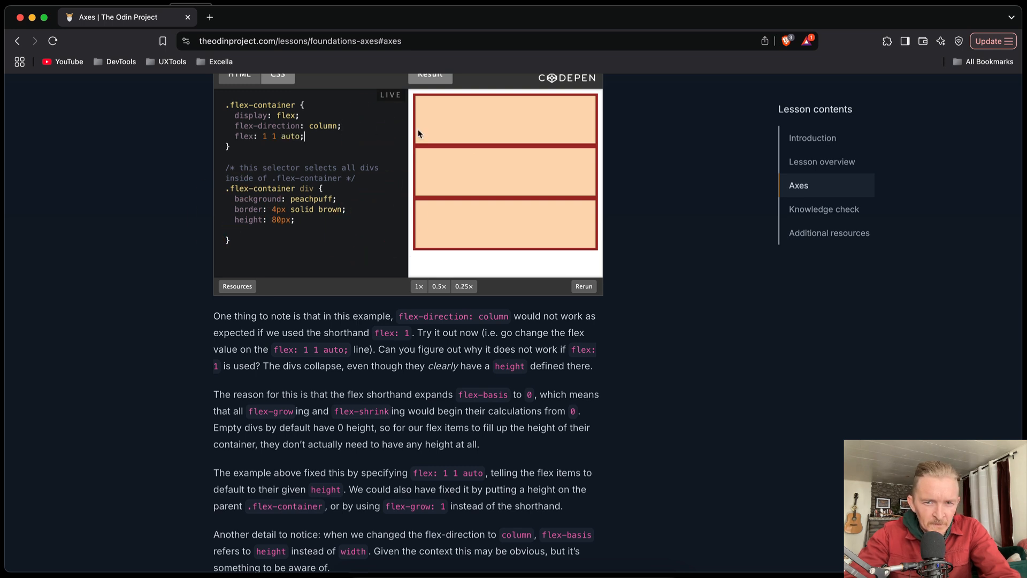
{"action": "mouse_move", "coordinate": [330, 225]}
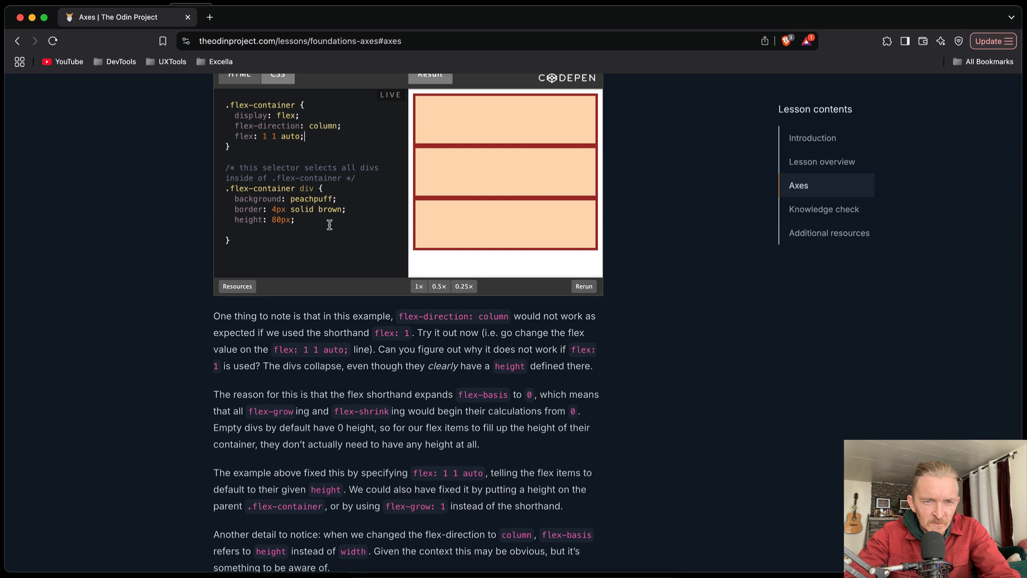
{"action": "mouse_move", "coordinate": [392, 238]}
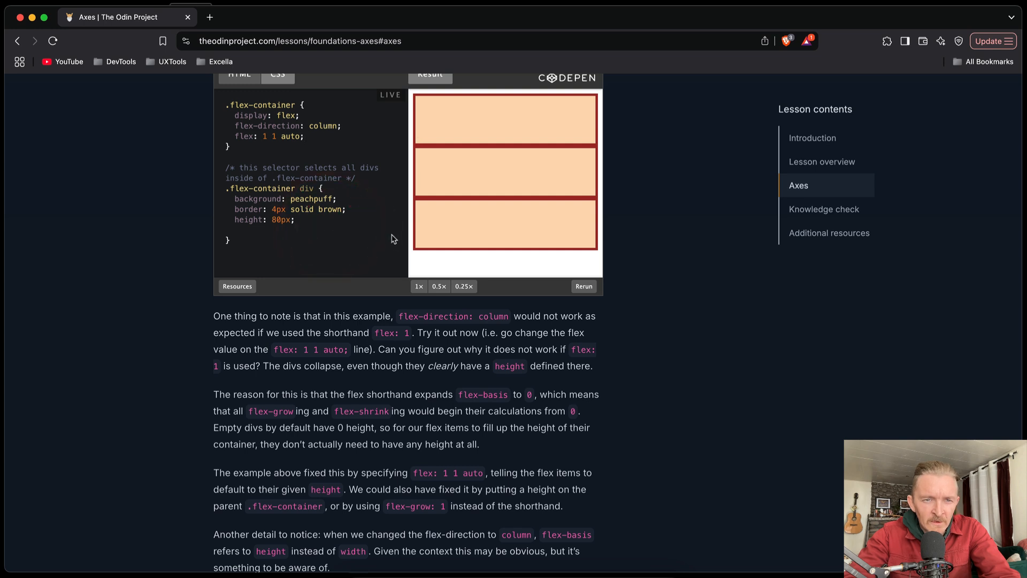
{"action": "mouse_move", "coordinate": [525, 363]}
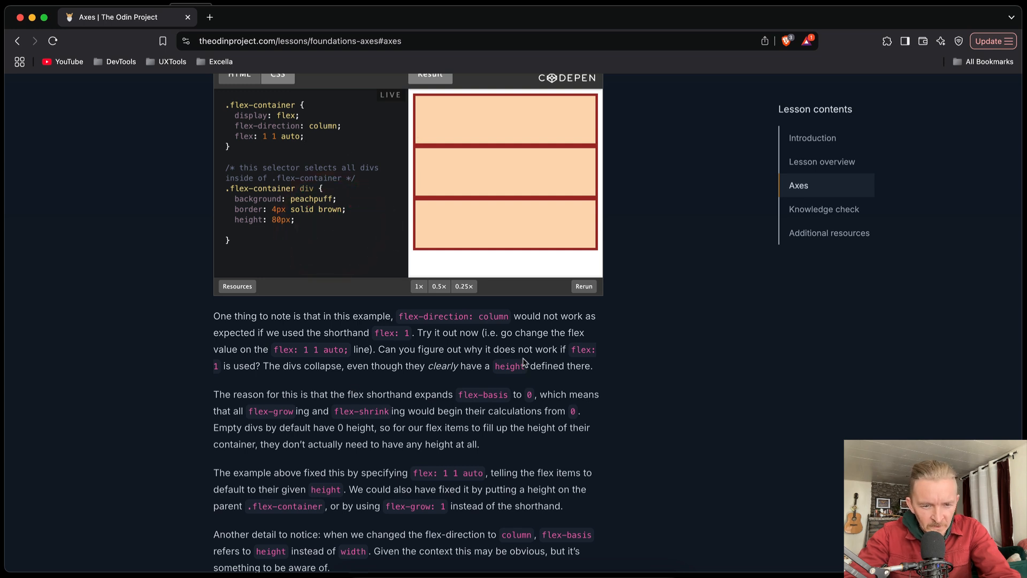
{"action": "scroll", "scroll_direction": "down", "scroll_amount": 3}
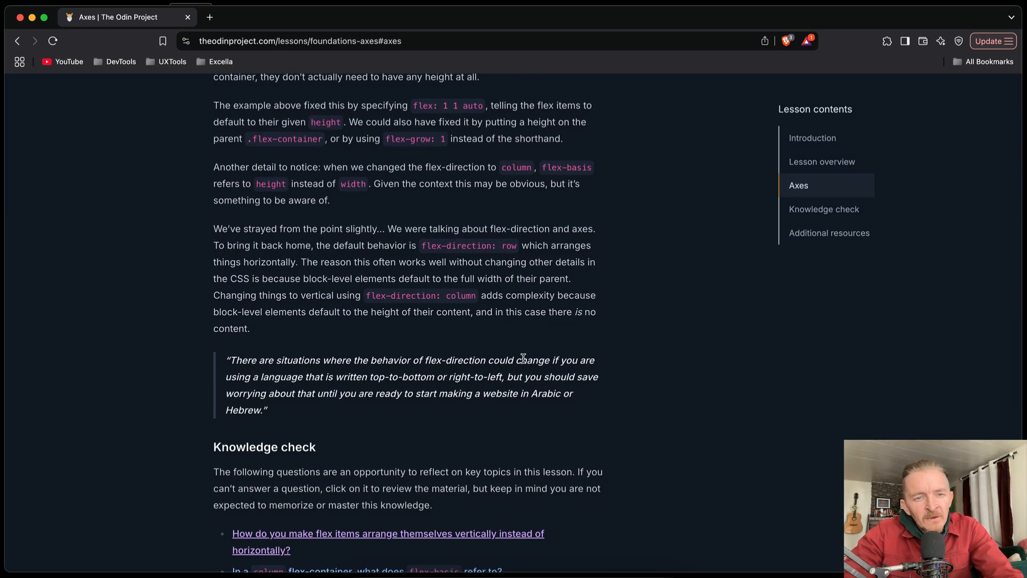
{"action": "mouse_move", "coordinate": [387, 183]}
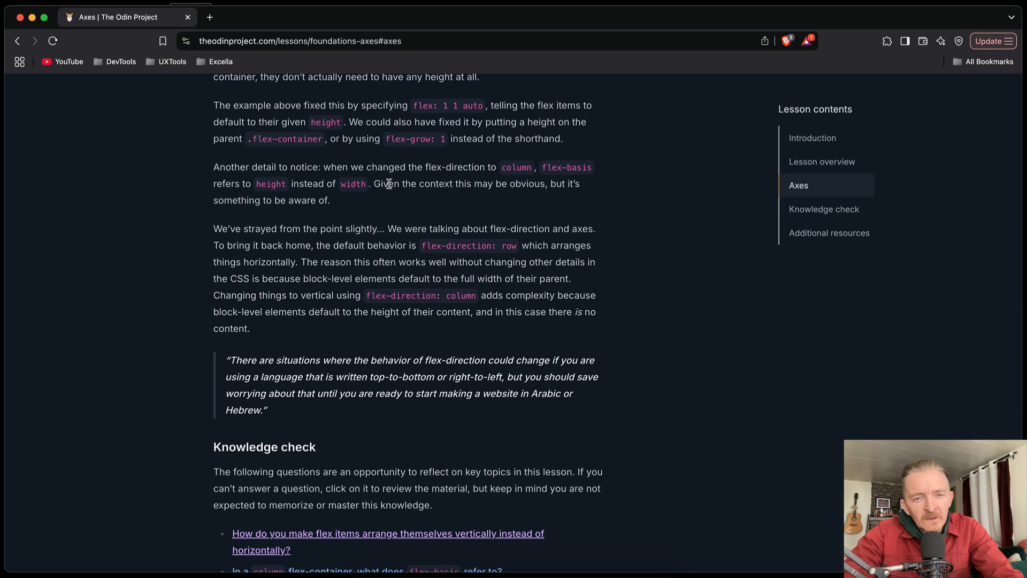
{"action": "mouse_move", "coordinate": [459, 209]}
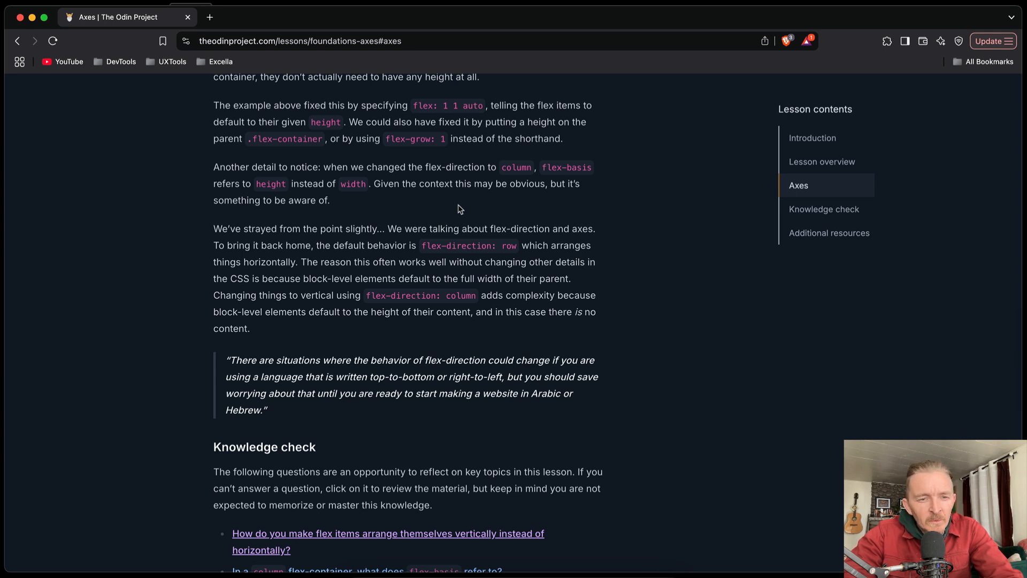
{"action": "mouse_move", "coordinate": [443, 245]}
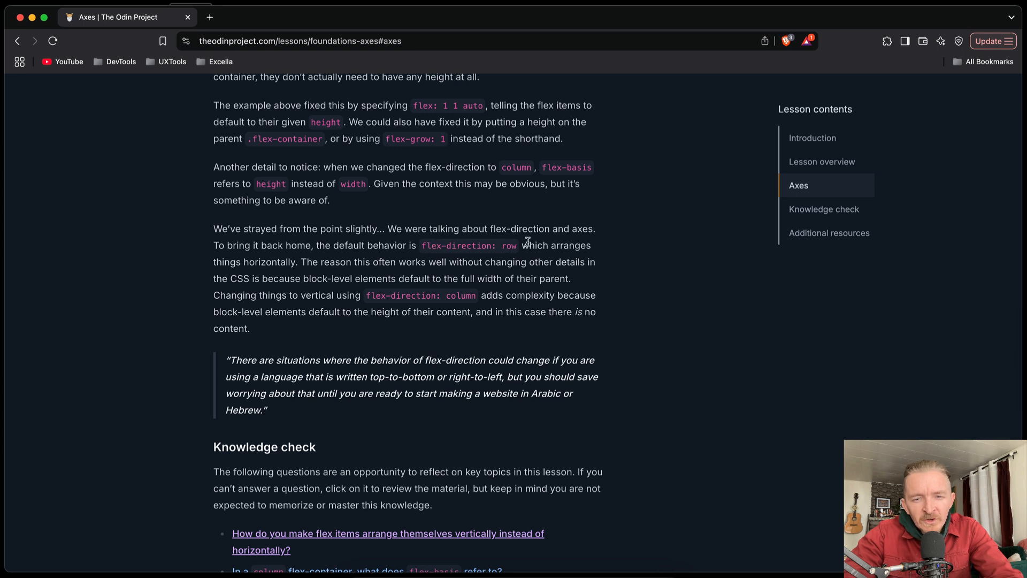
{"action": "mouse_move", "coordinate": [239, 264]}
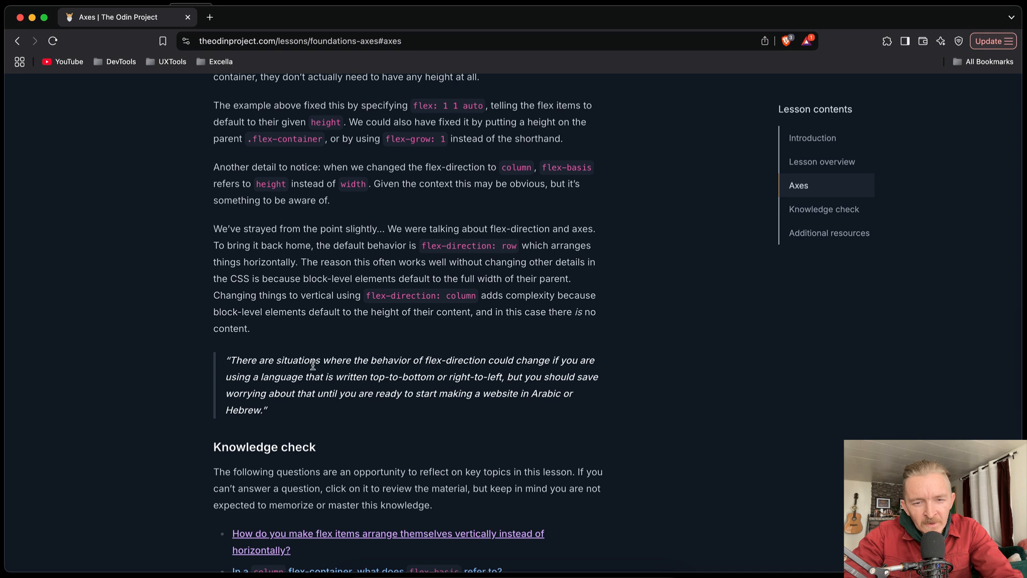
{"action": "scroll", "scroll_direction": "down", "scroll_amount": 3}
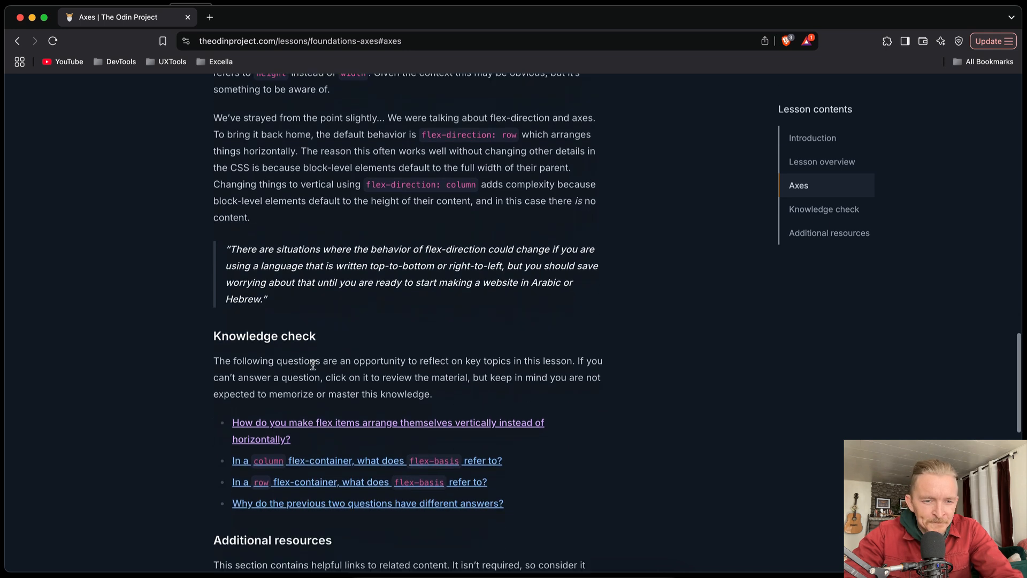
{"action": "scroll", "scroll_direction": "down", "scroll_amount": 3}
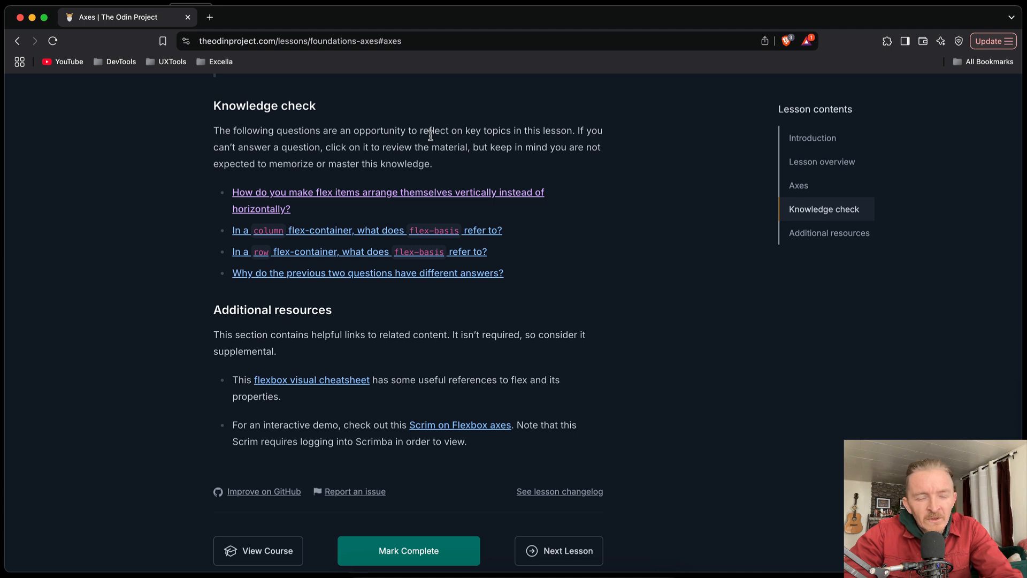
{"action": "mouse_move", "coordinate": [432, 143]}
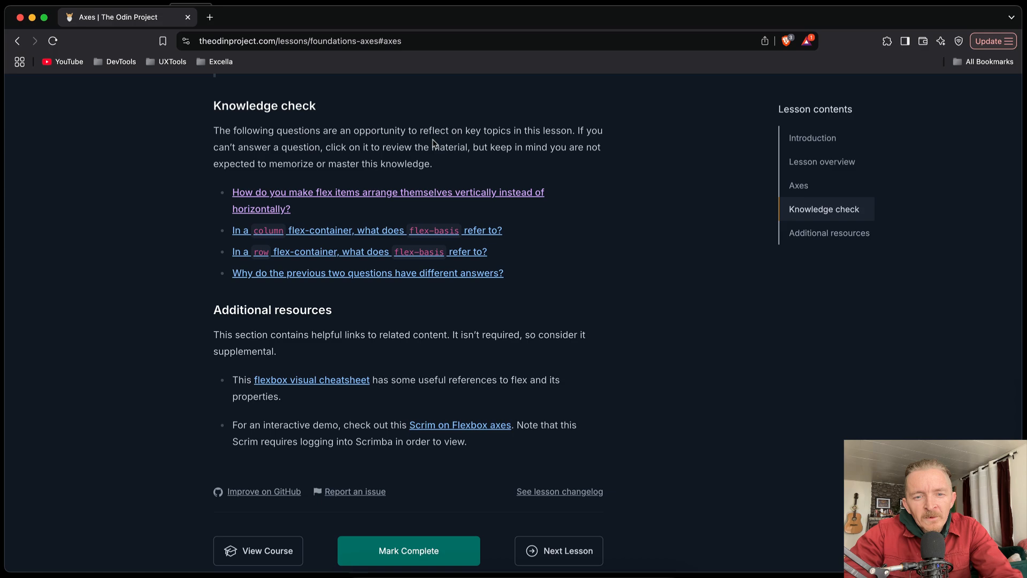
{"action": "mouse_move", "coordinate": [452, 169]}
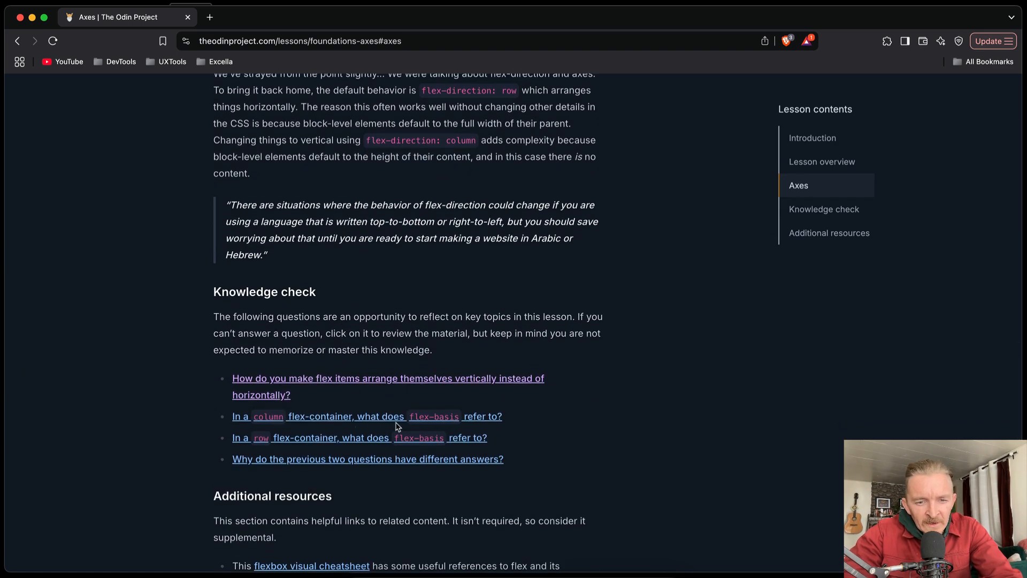
{"action": "scroll", "scroll_direction": "down", "scroll_amount": 3}
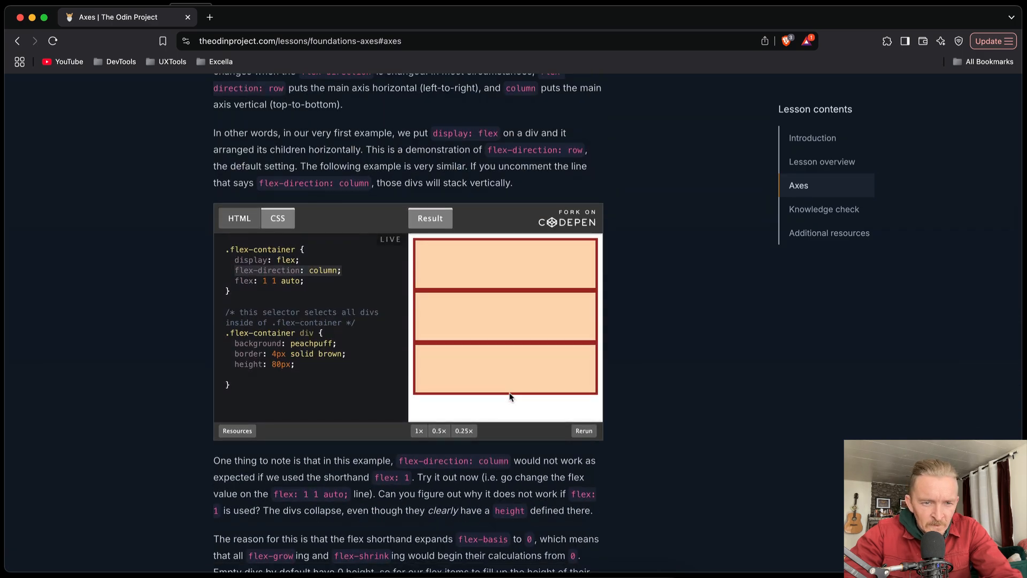
- Add flex-basis: 100px to the demo's div rule, making the stacked boxes taller
{"action": "scroll", "scroll_direction": "down", "scroll_amount": 3}
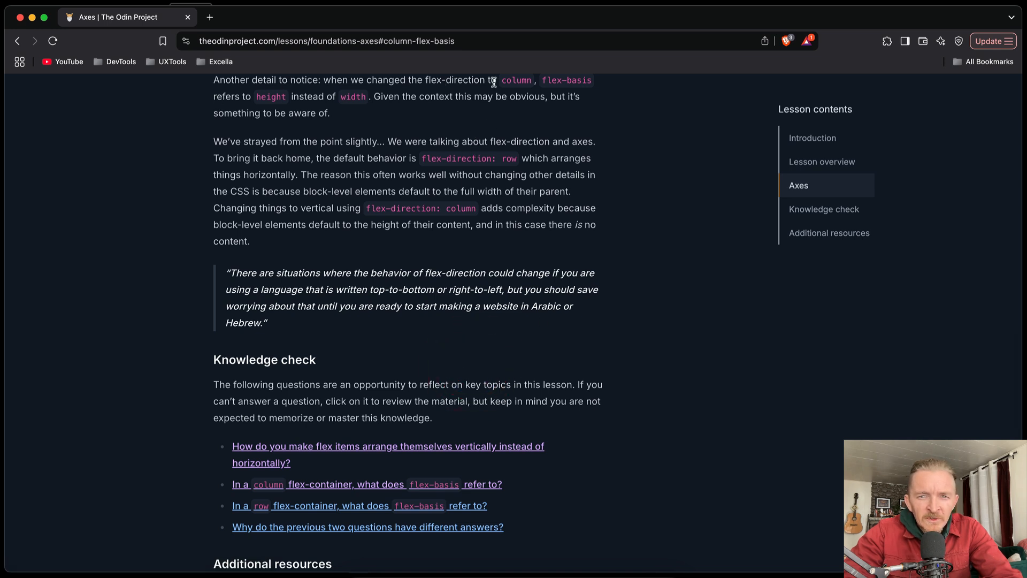
{"action": "mouse_move", "coordinate": [275, 106]}
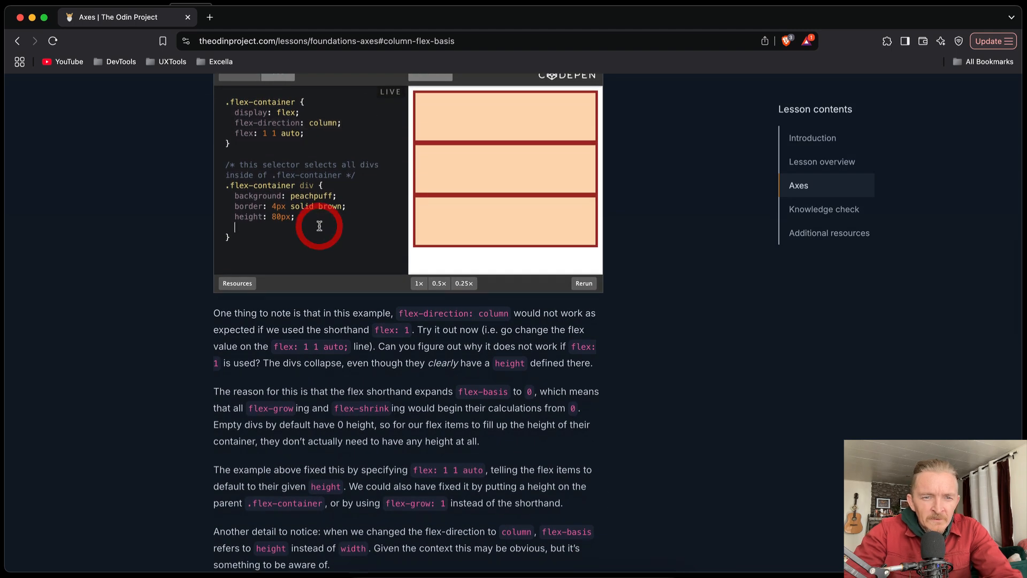
{"action": "type", "text": "flex-basis:"}
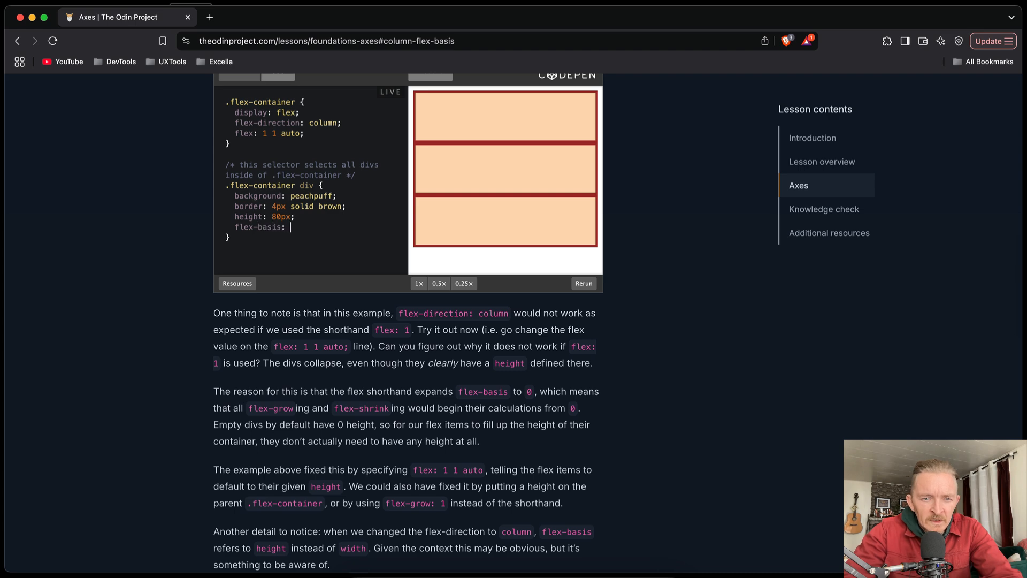
{"action": "type", "text": "100px;"}
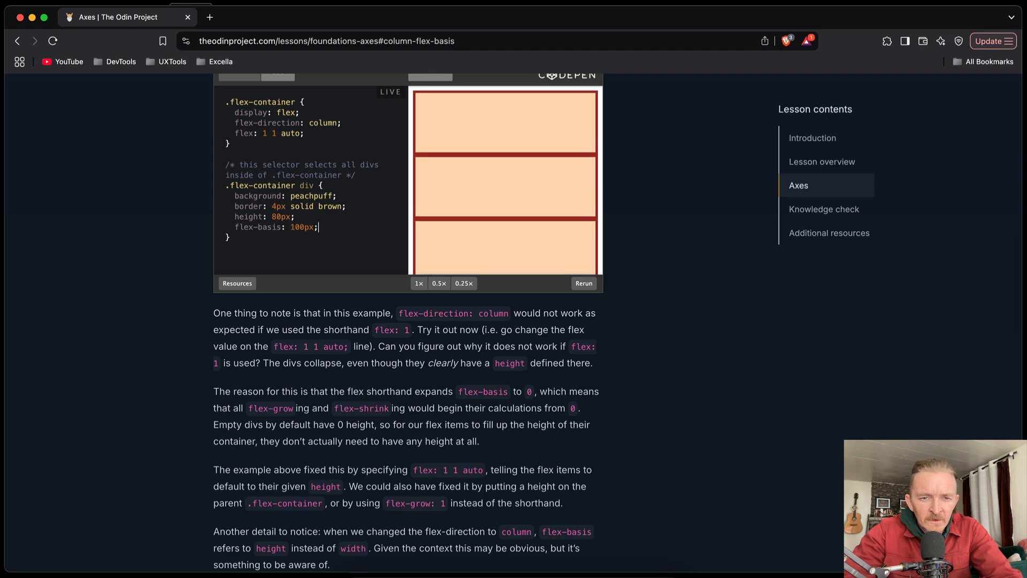
{"action": "scroll", "scroll_direction": "down", "scroll_amount": 3}
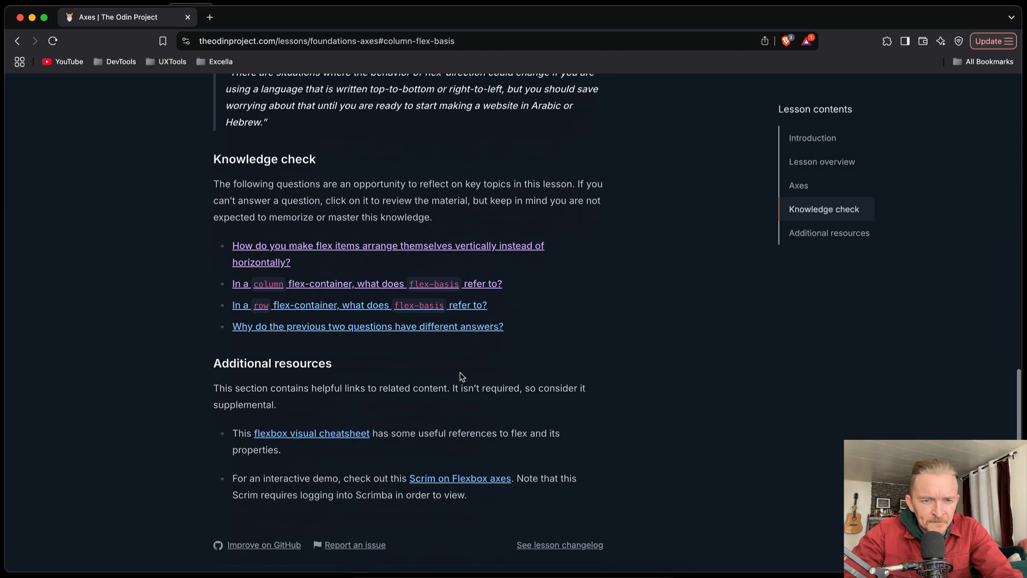
{"action": "mouse_move", "coordinate": [347, 309]}
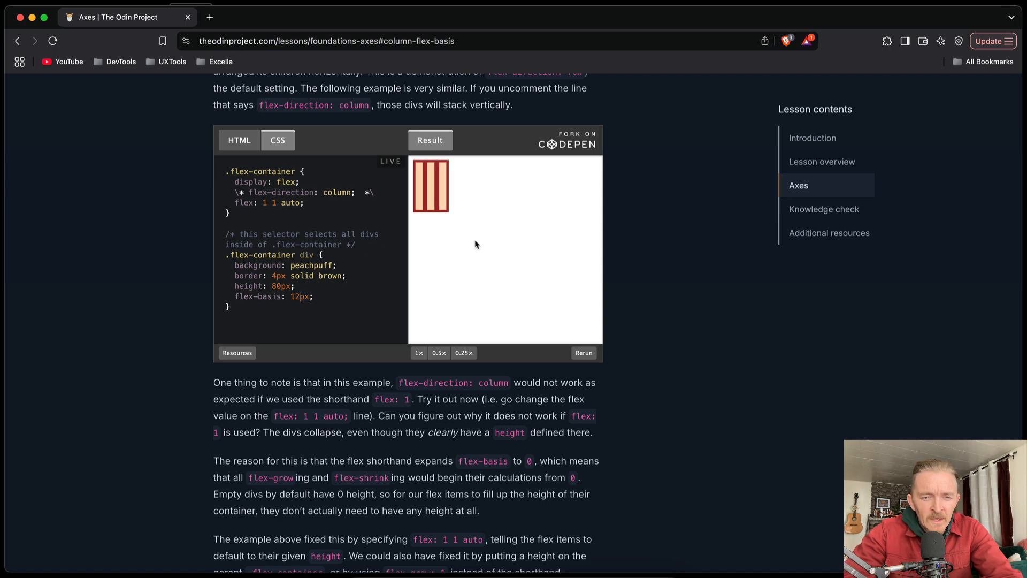
- Mark the Axes lesson complete and continue to the Alignment lesson
{"action": "scroll", "scroll_direction": "down", "scroll_amount": 3}
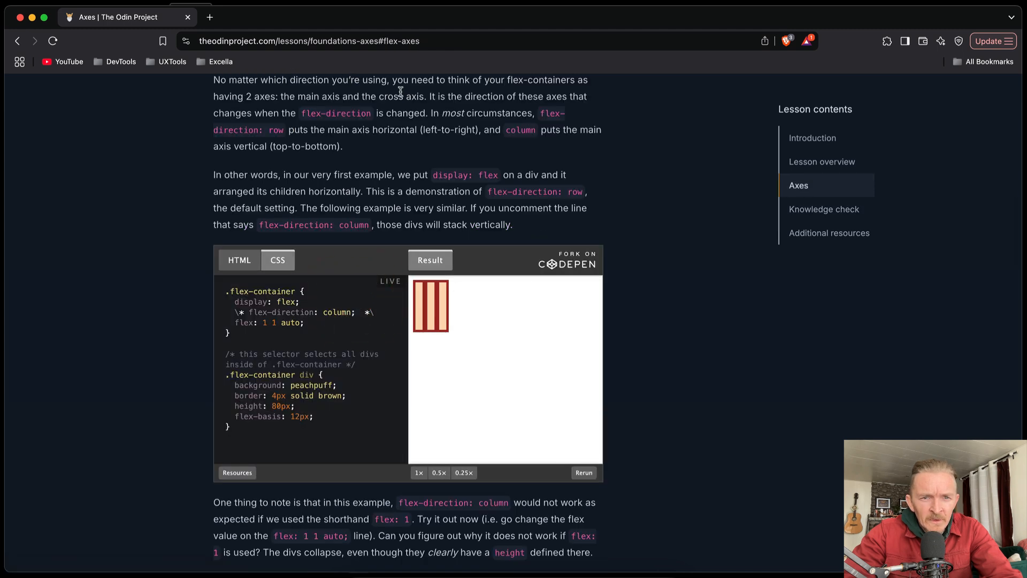
{"action": "mouse_move", "coordinate": [272, 106]}
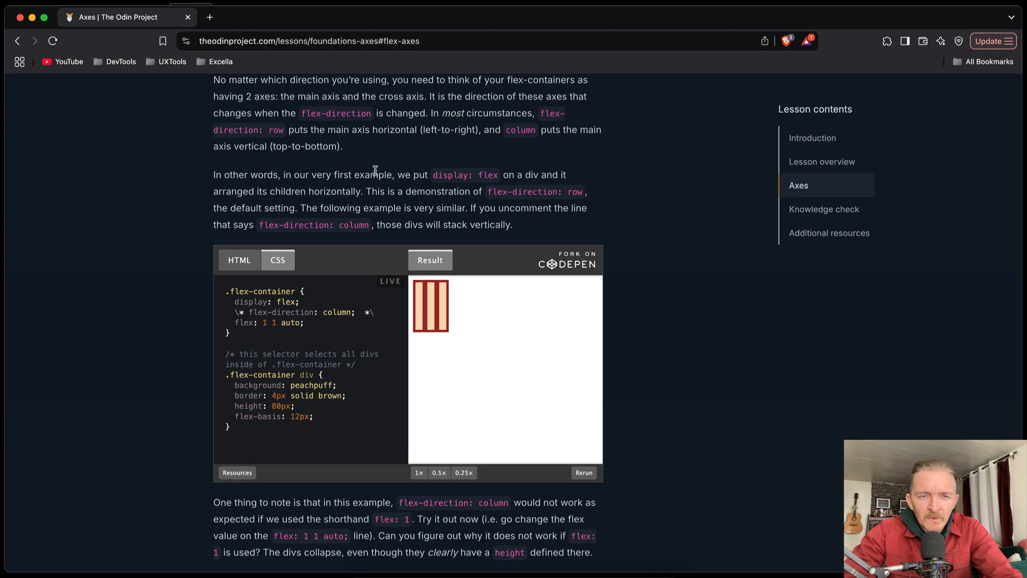
{"action": "scroll", "scroll_direction": "down", "scroll_amount": 3}
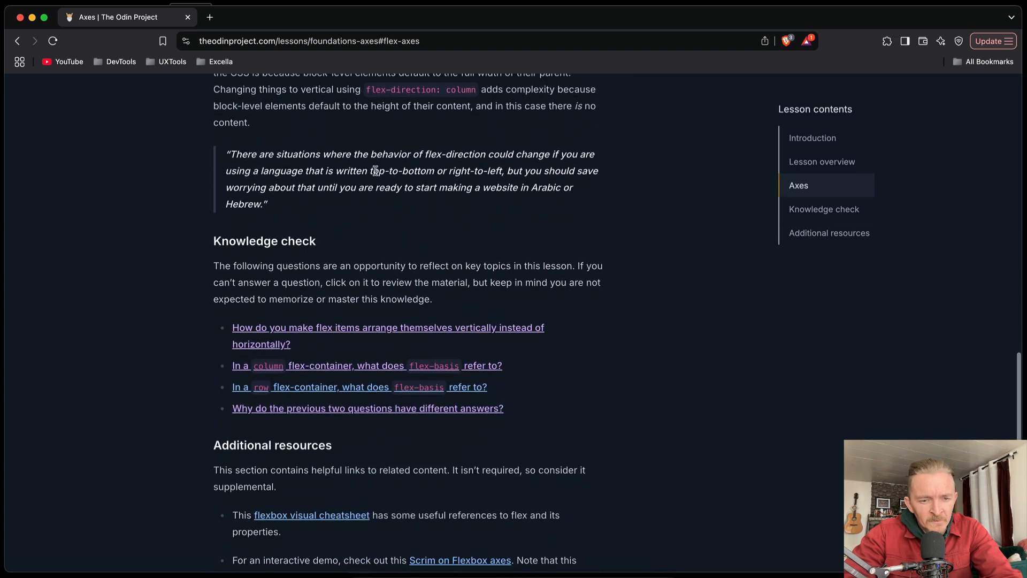
{"action": "scroll", "scroll_direction": "down", "scroll_amount": 3}
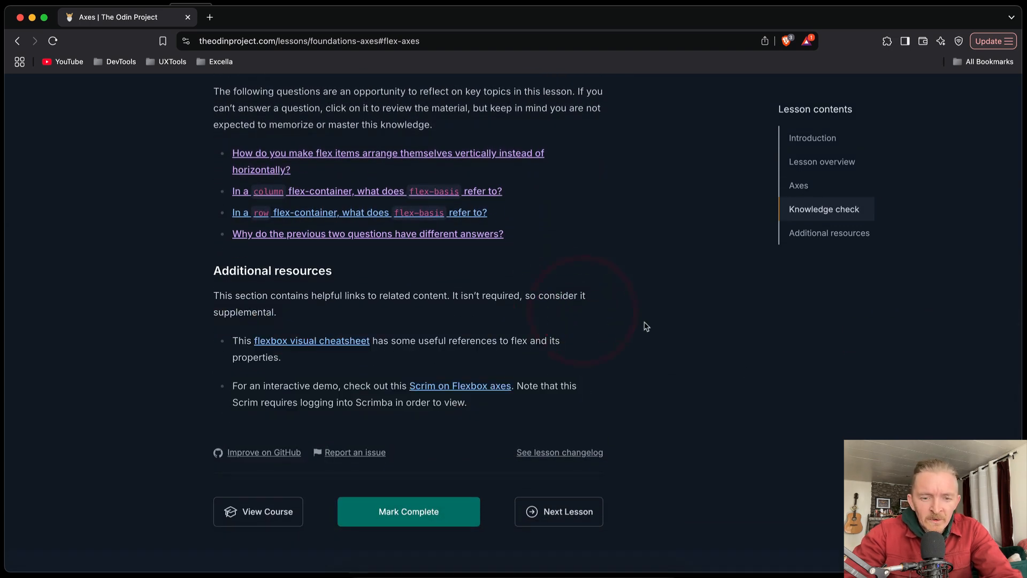
{"action": "left_click", "coordinate": [408, 511]}
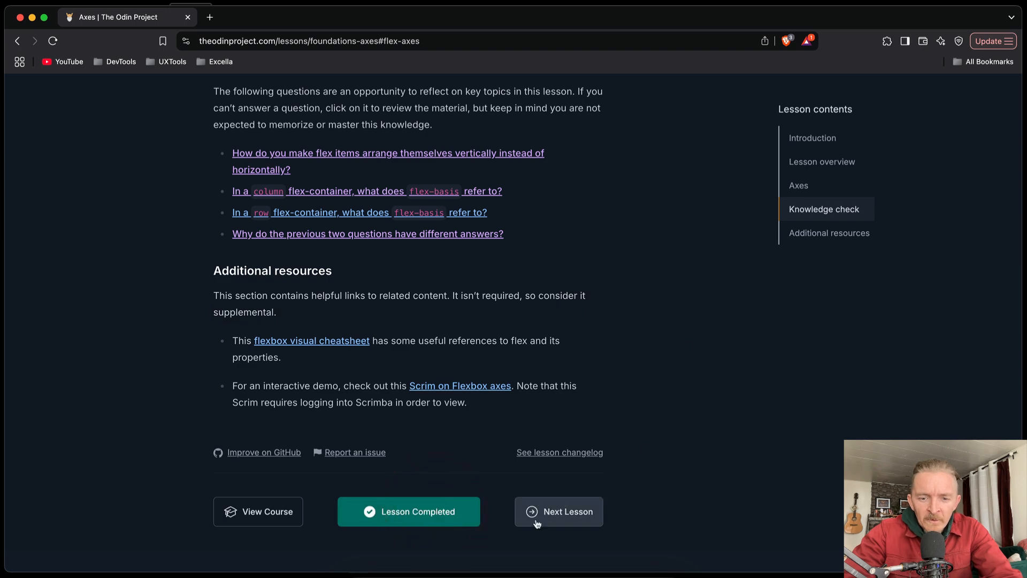
{"action": "left_click", "coordinate": [558, 511]}
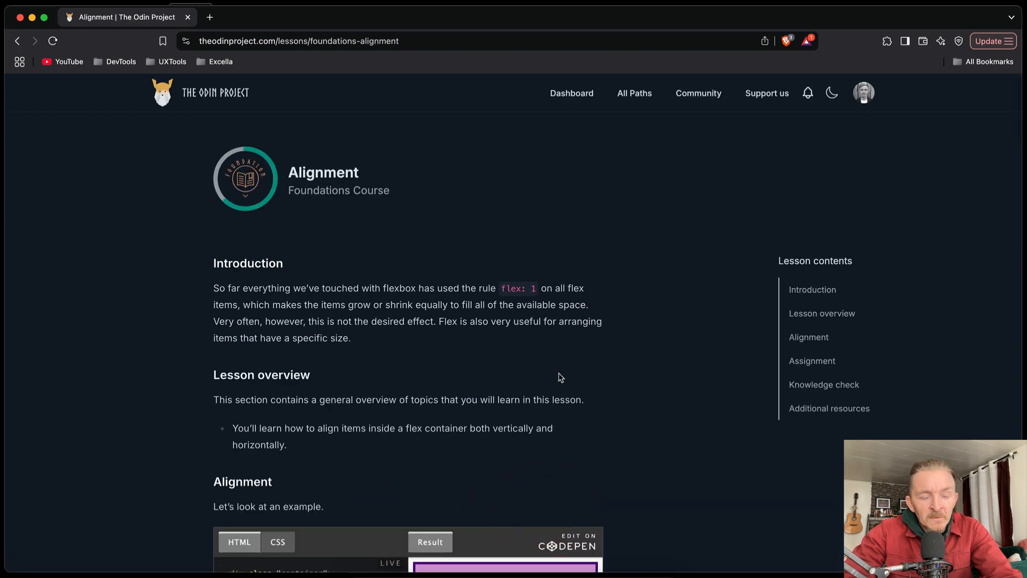